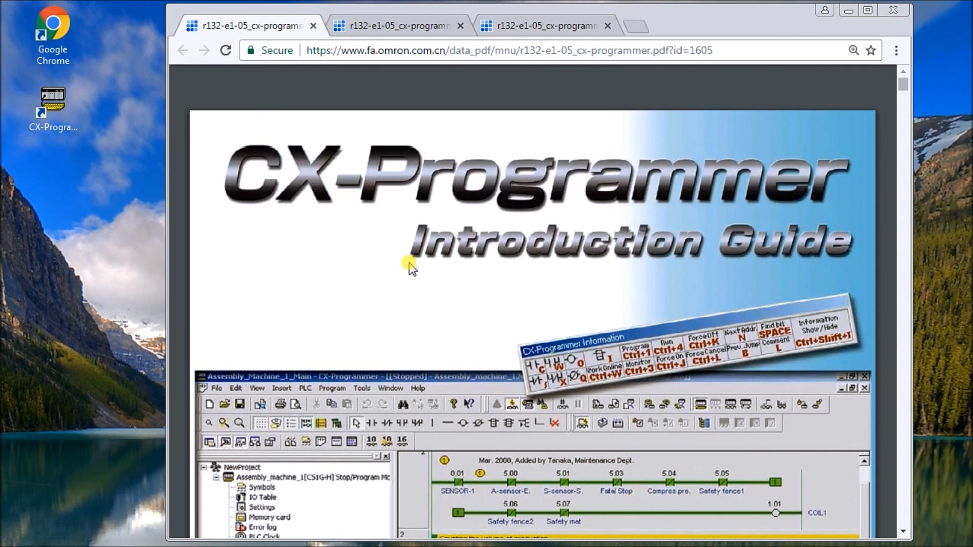
mouse_move(405, 268)
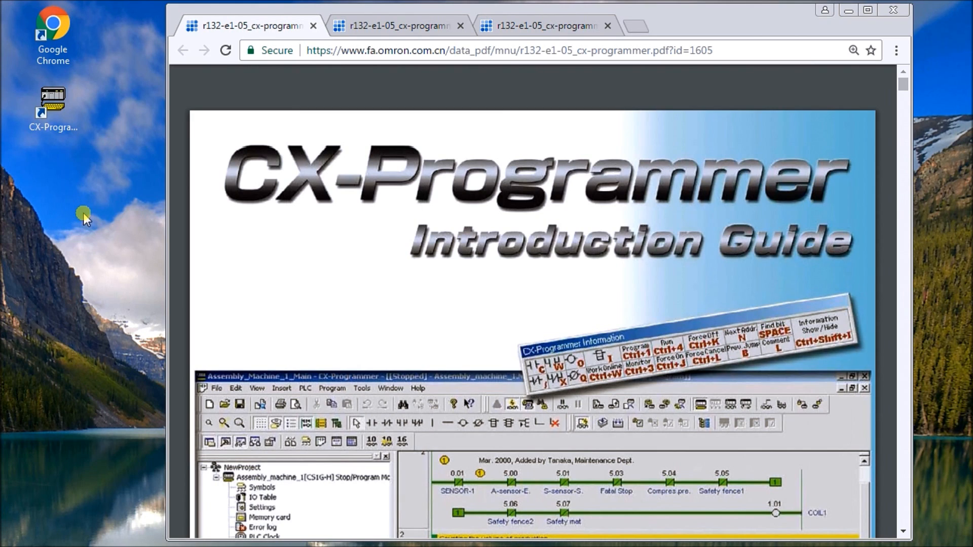
- Launch CX-Programmer from its desktop shortcut
left_click(52, 102)
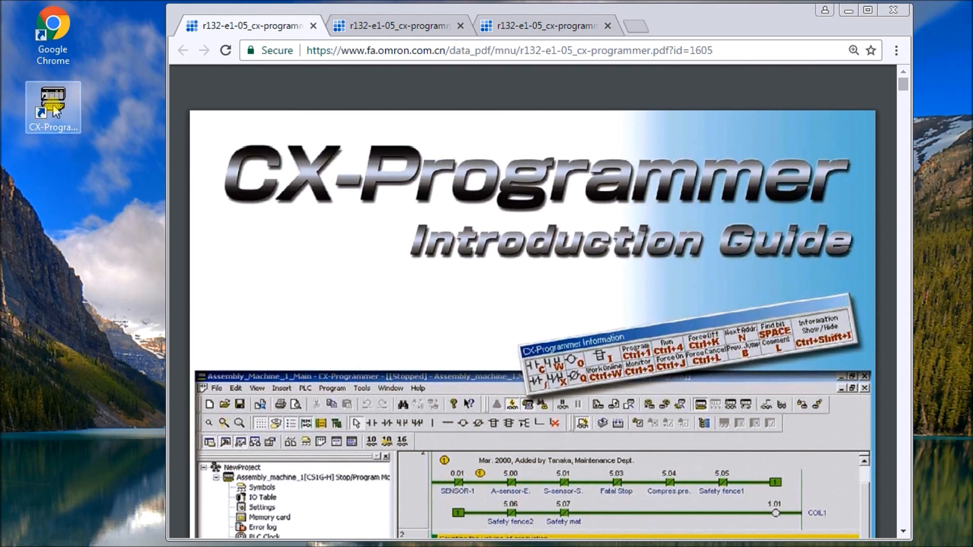
left_click(53, 105)
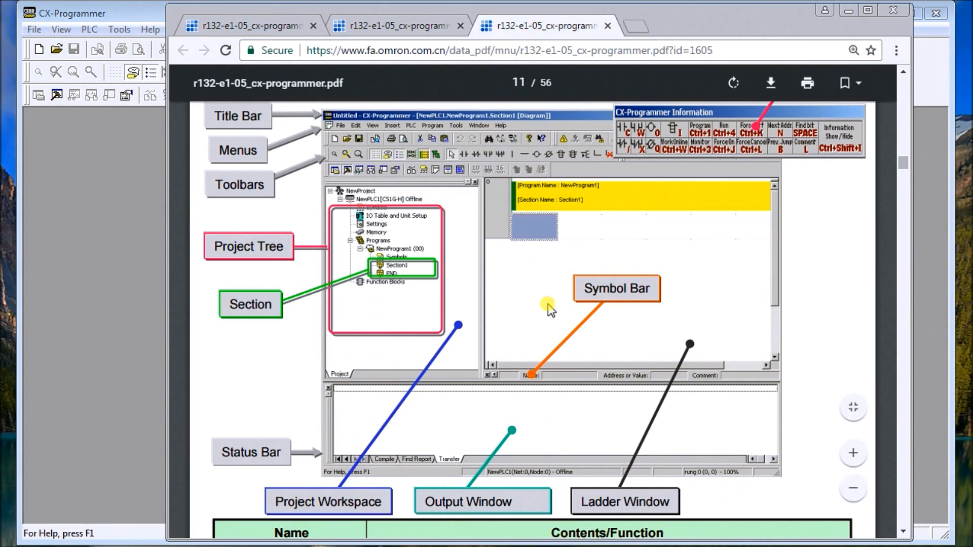
mouse_move(419, 219)
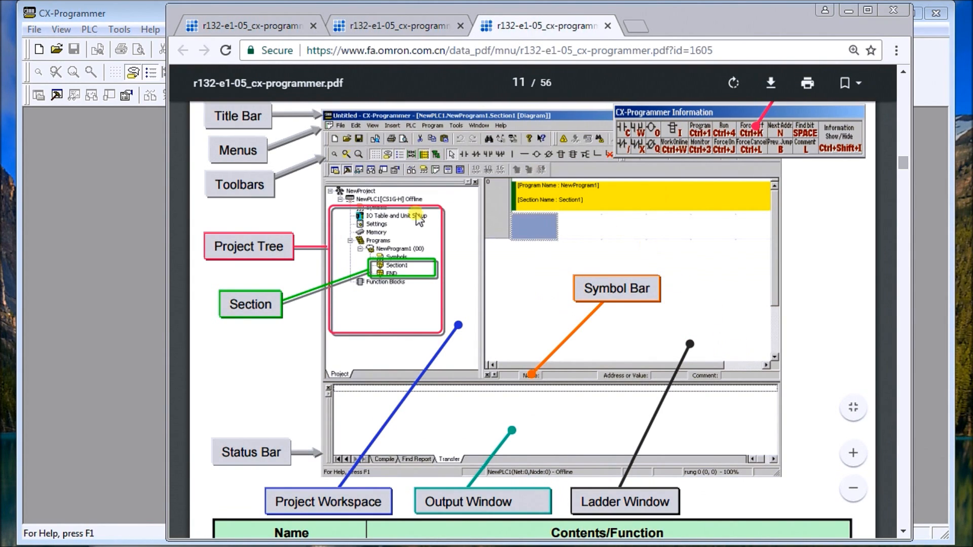
mouse_move(468, 256)
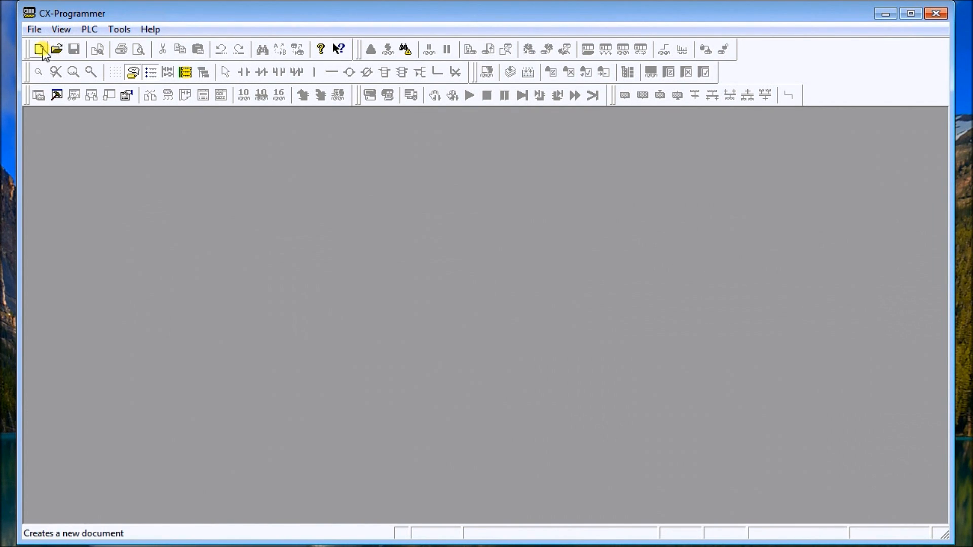
mouse_move(40, 49)
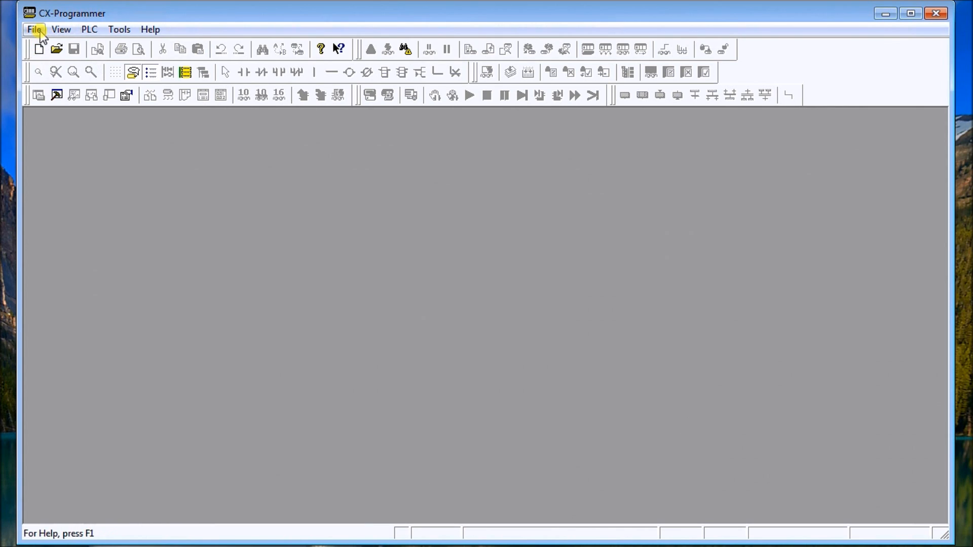
mouse_move(37, 49)
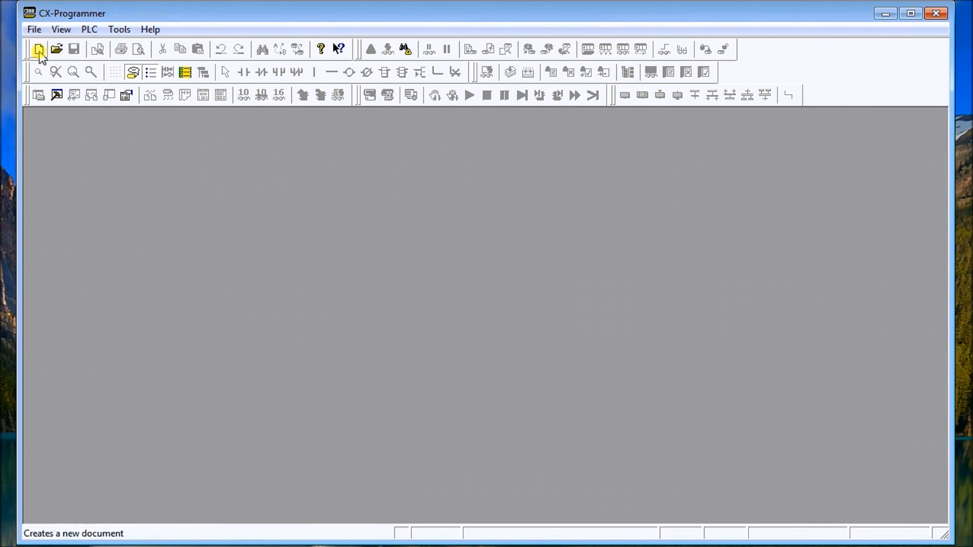
- Create a new PLC named AccPLC with device type CP1H and go into its settings
left_click(37, 48)
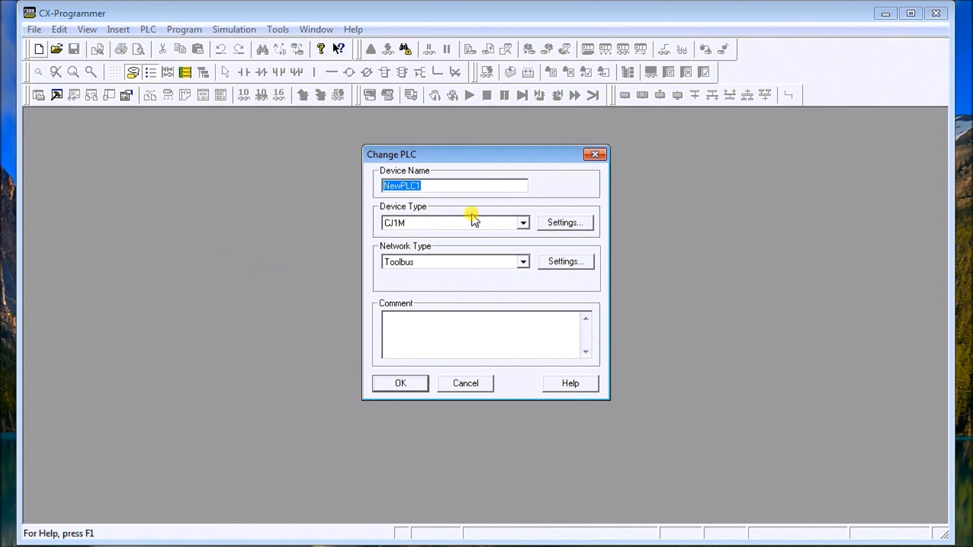
mouse_move(599, 248)
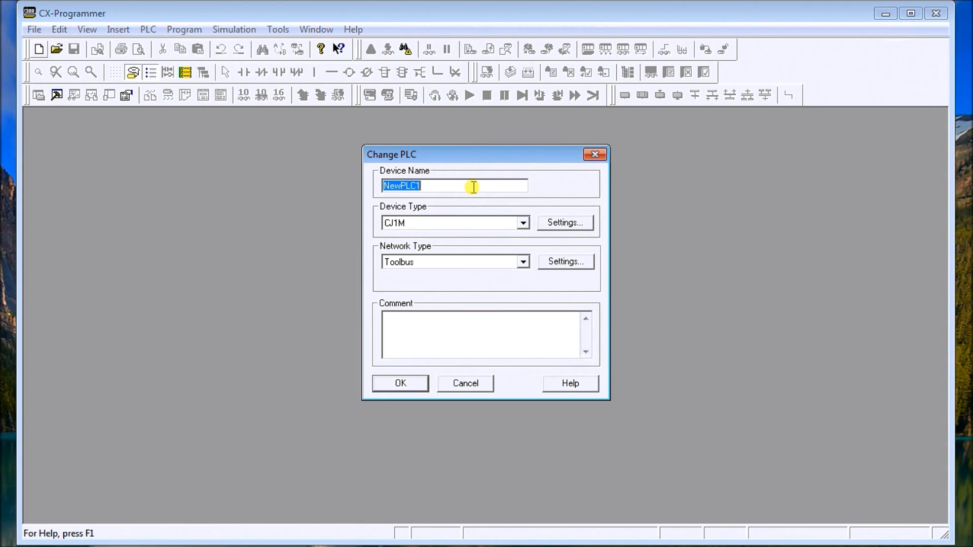
type("Acc")
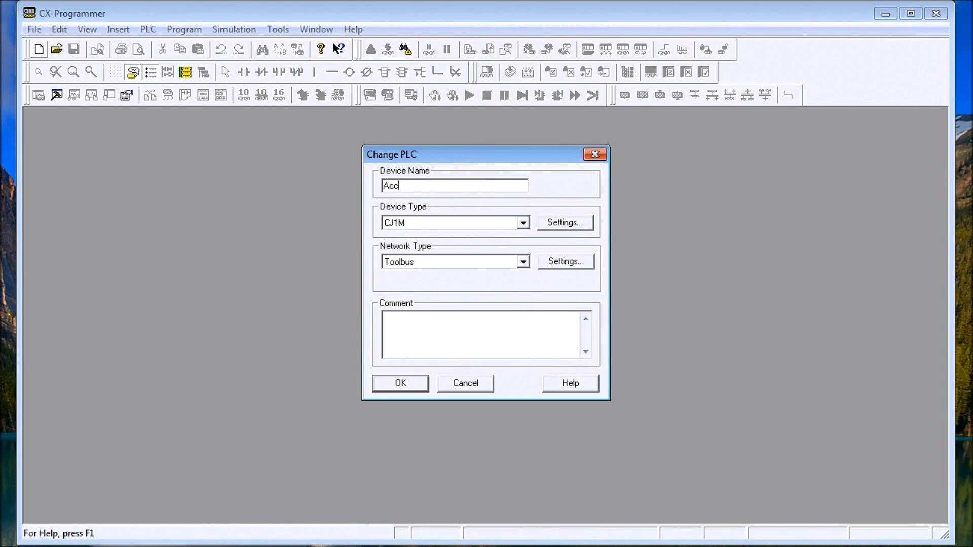
type("PLC")
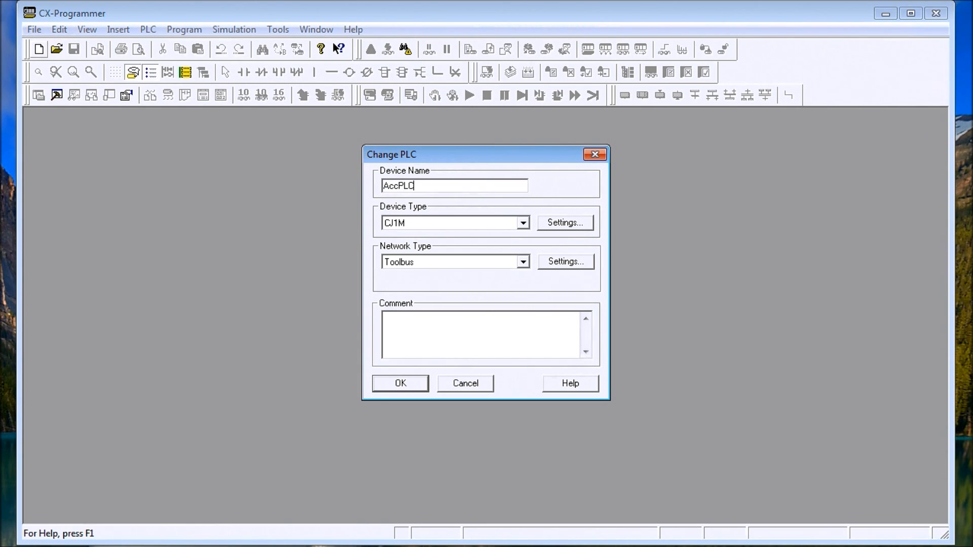
mouse_move(465, 223)
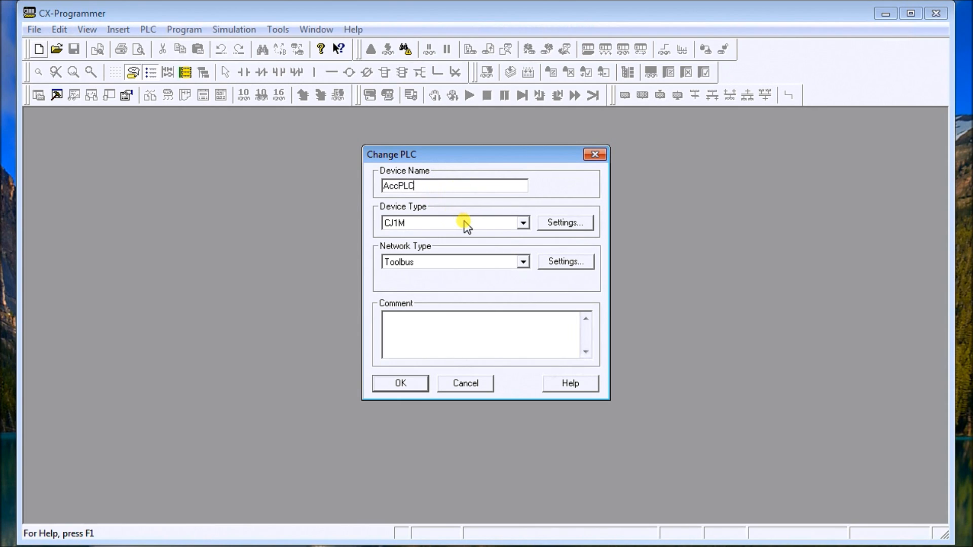
left_click(522, 223)
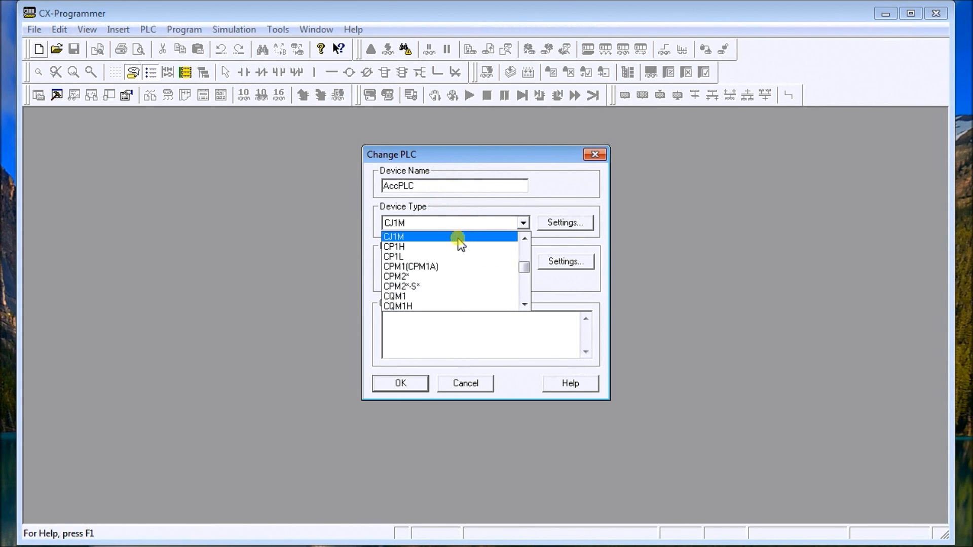
left_click(394, 246)
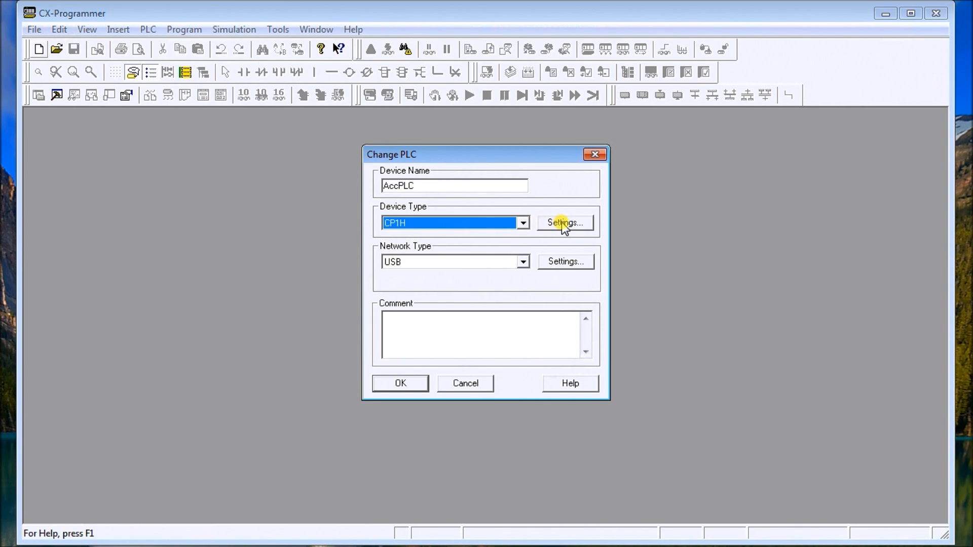
left_click(563, 223)
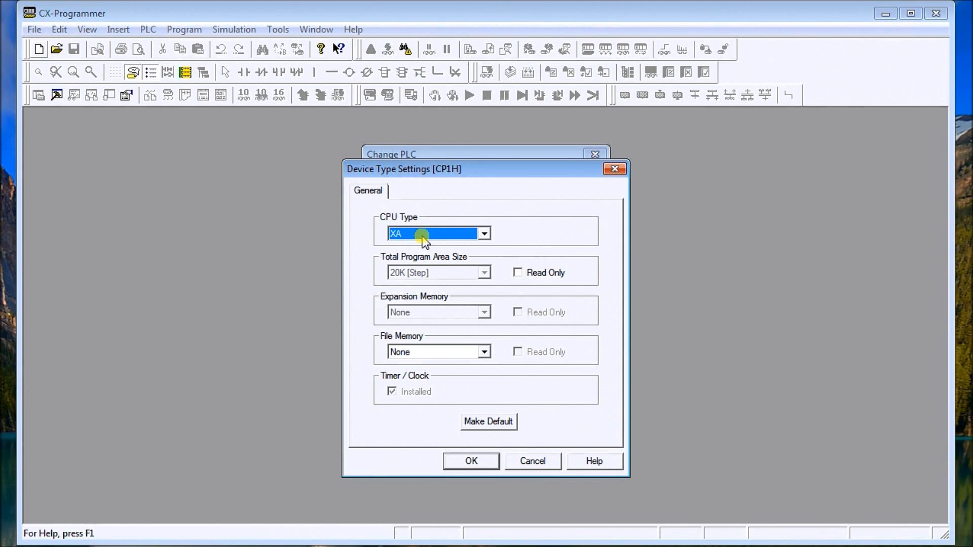
mouse_move(432, 286)
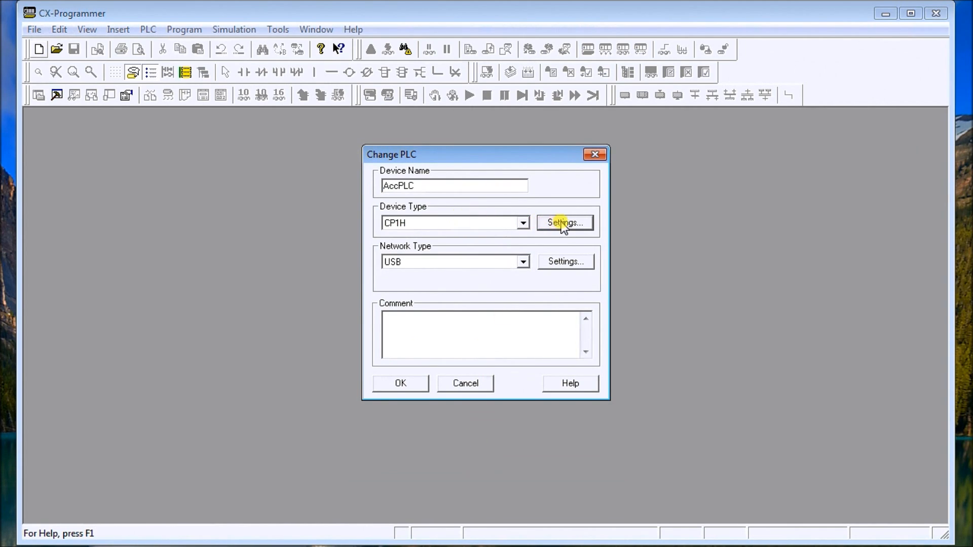
- Confirm CP1H settings with CPU type XA and file memory None
left_click(563, 223)
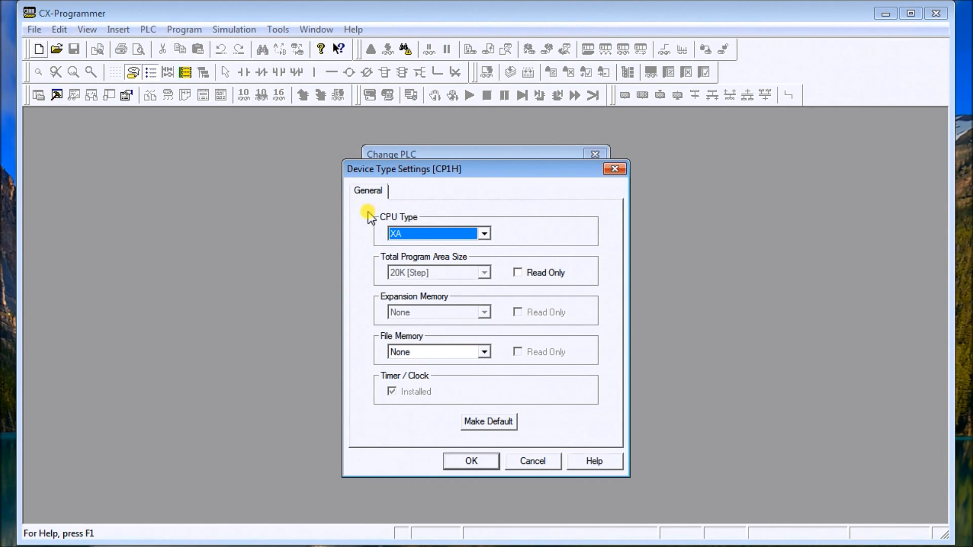
mouse_move(446, 354)
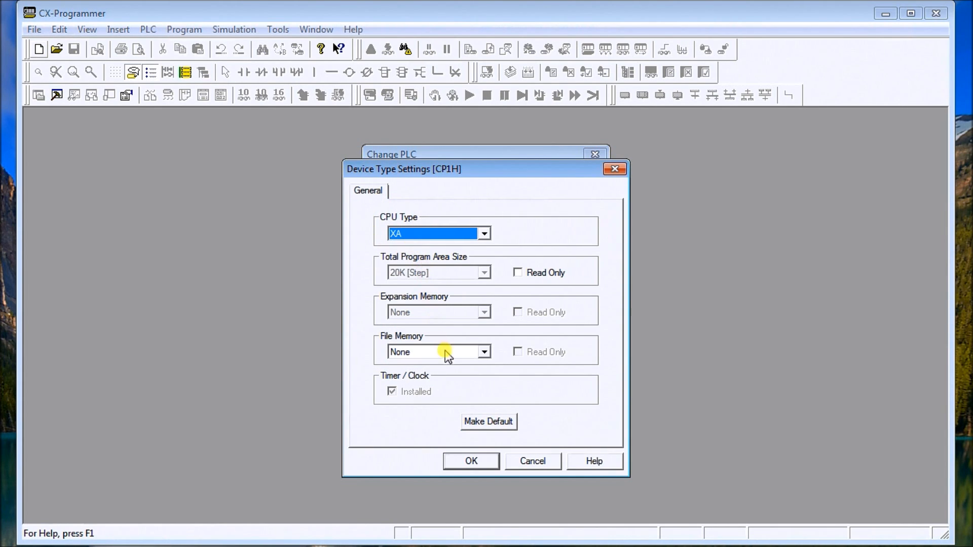
mouse_move(438, 359)
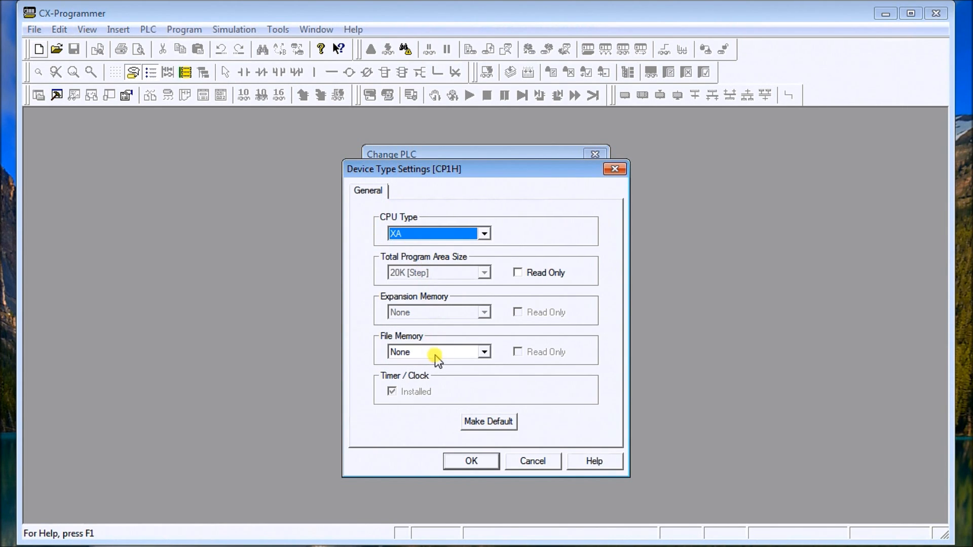
left_click(484, 352)
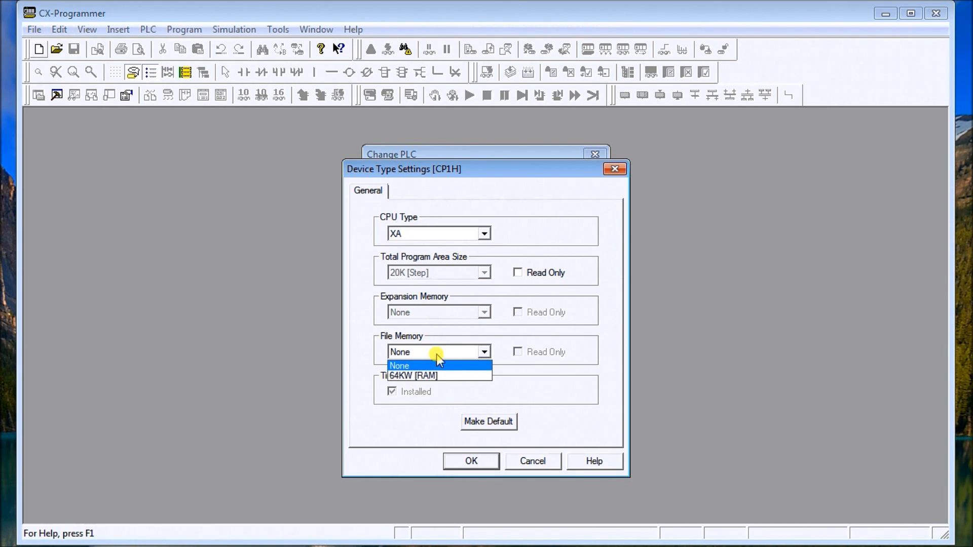
left_click(399, 366)
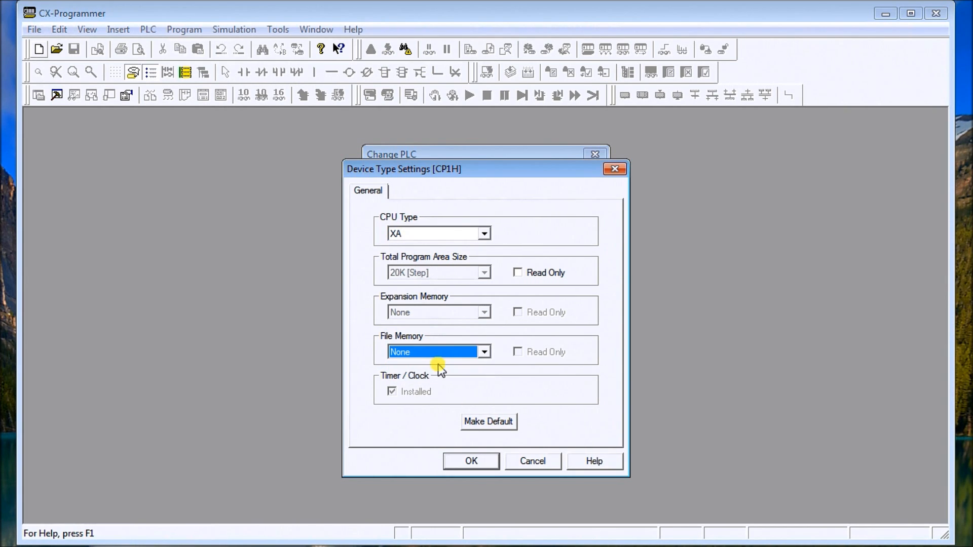
mouse_move(581, 281)
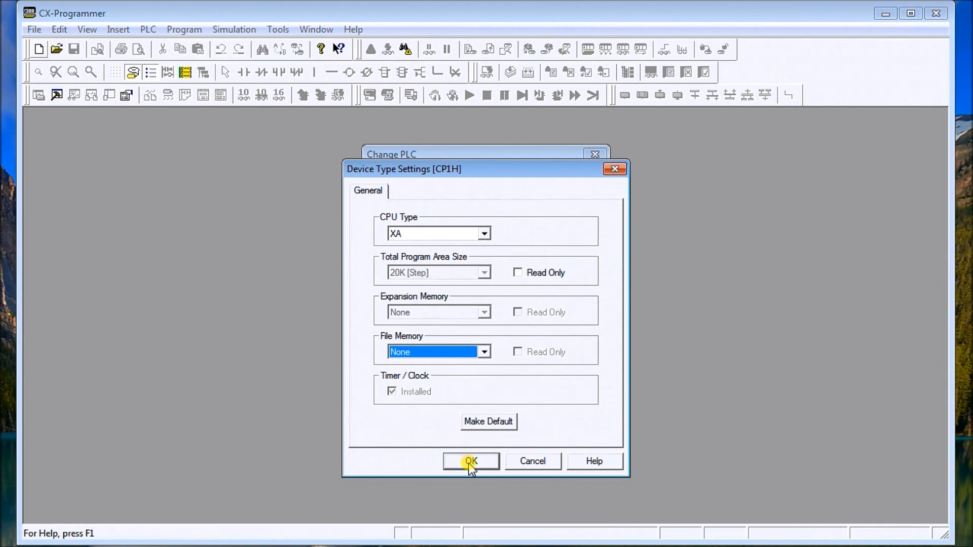
mouse_move(462, 425)
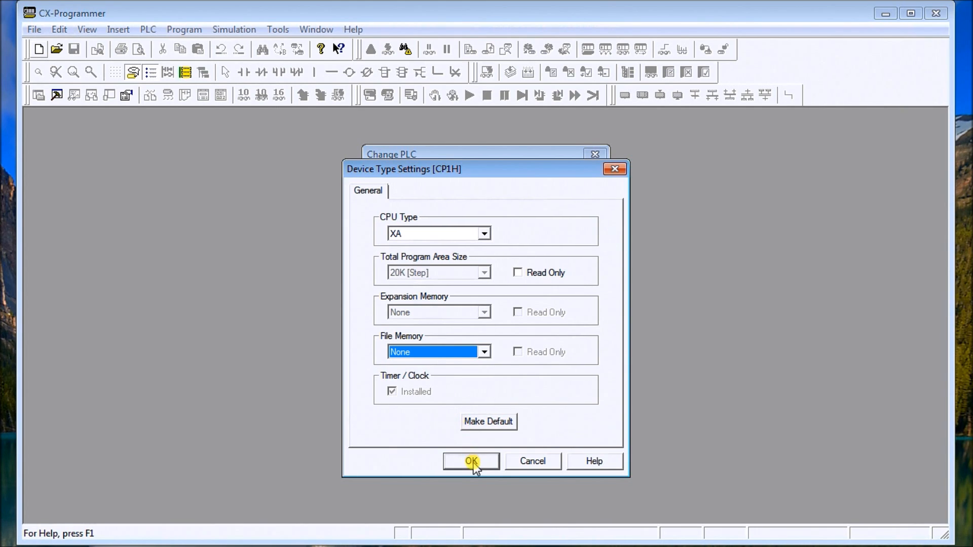
left_click(471, 462)
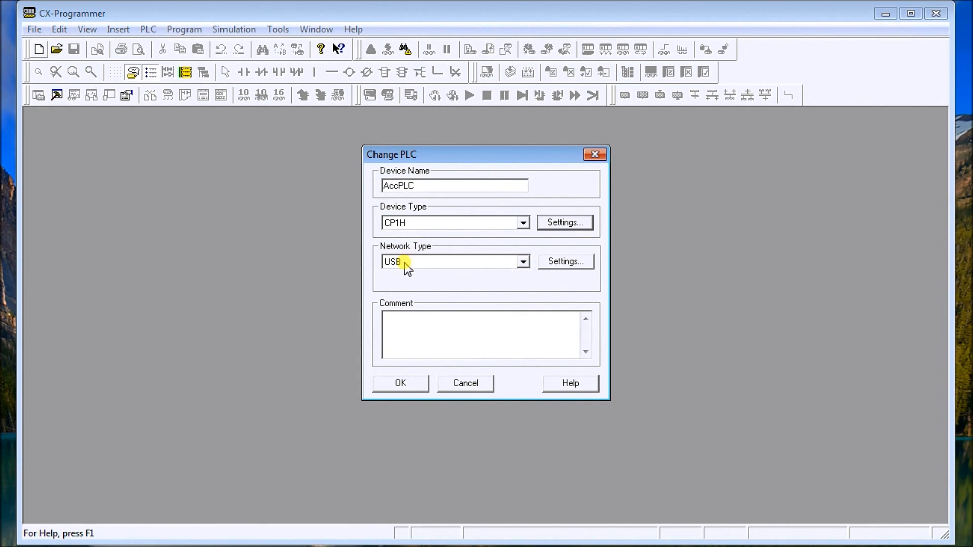
mouse_move(409, 275)
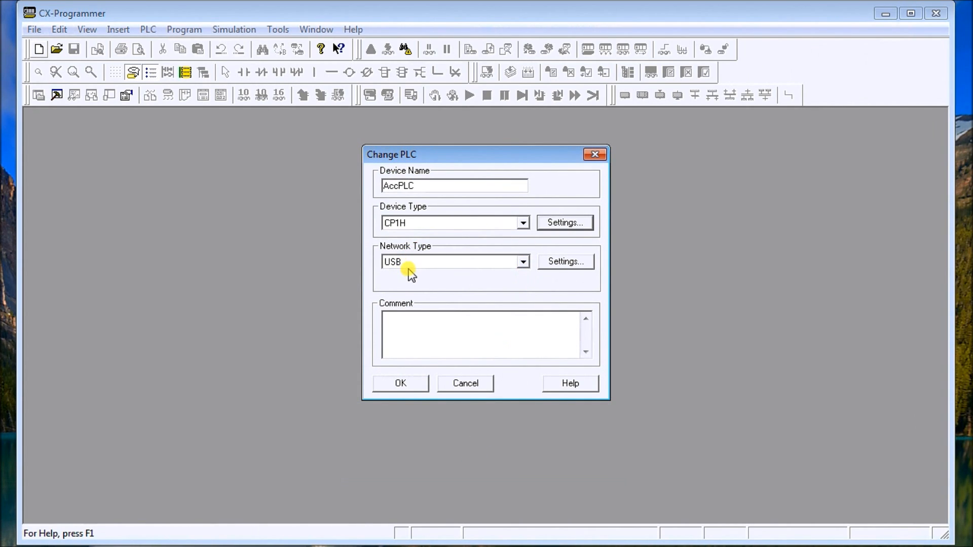
mouse_move(410, 268)
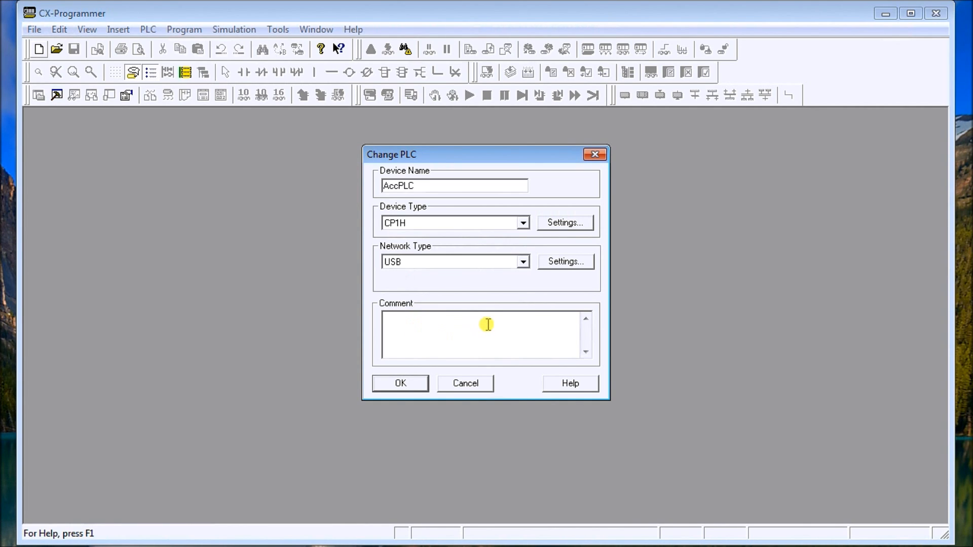
- Enter the comment ACC Automation for the AccPLC PLC
type("ACC")
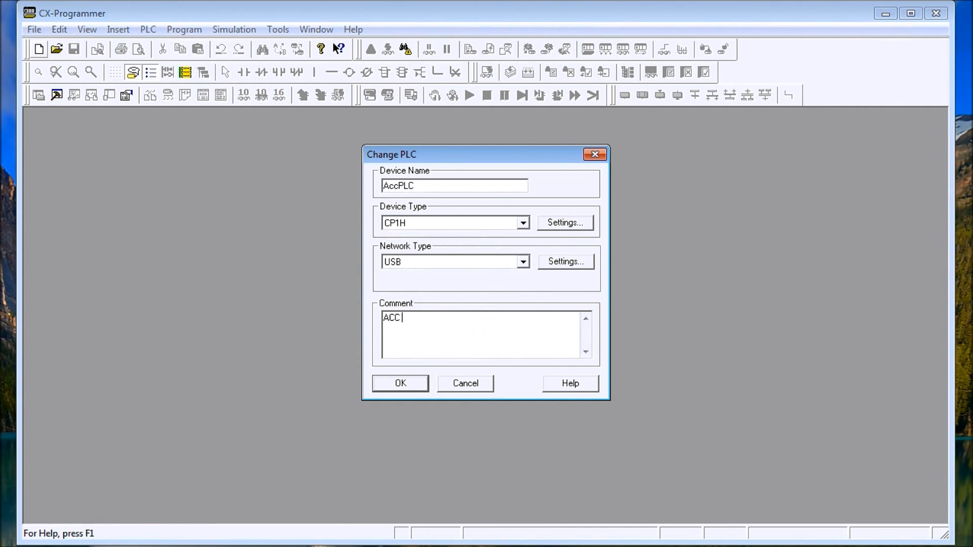
type("Automation")
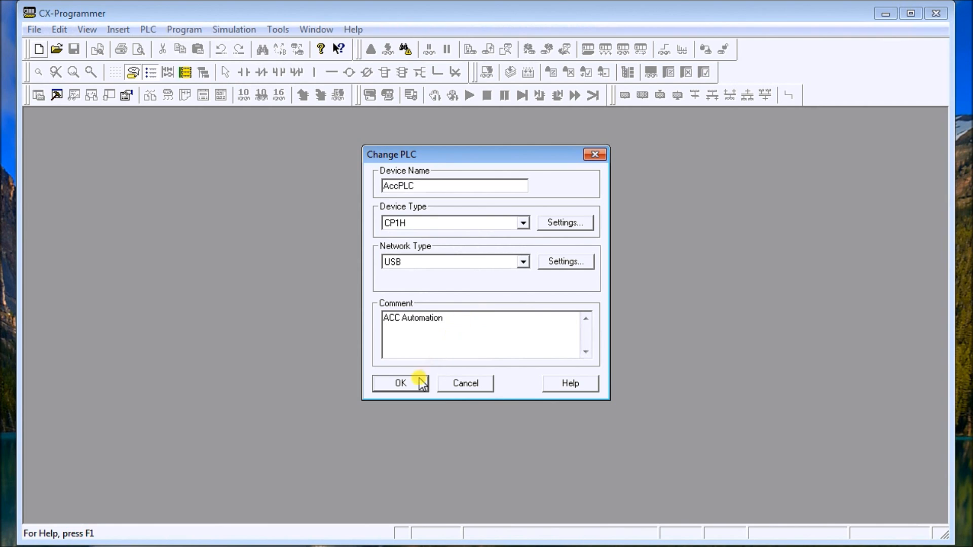
- Accept the Change PLC settings to create the project with an empty Section1
left_click(399, 383)
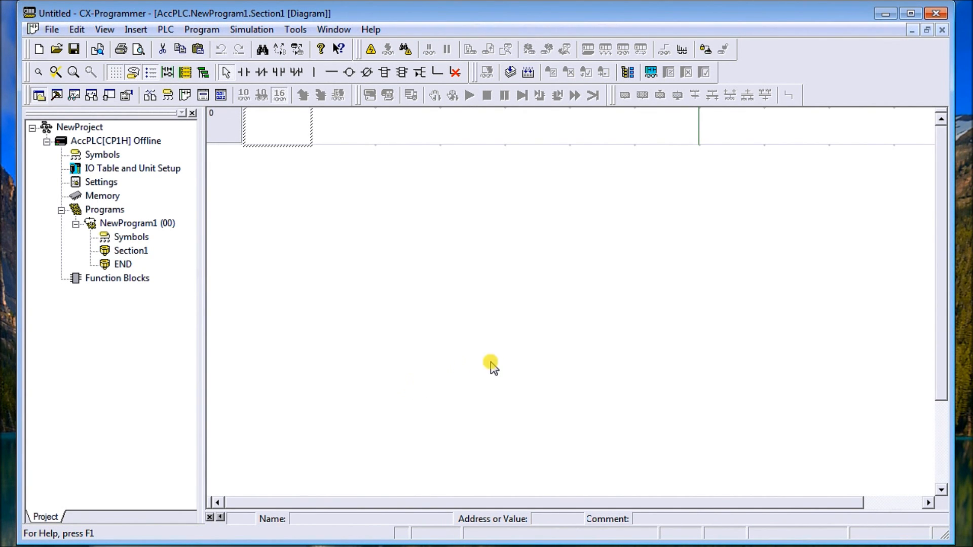
mouse_move(201, 308)
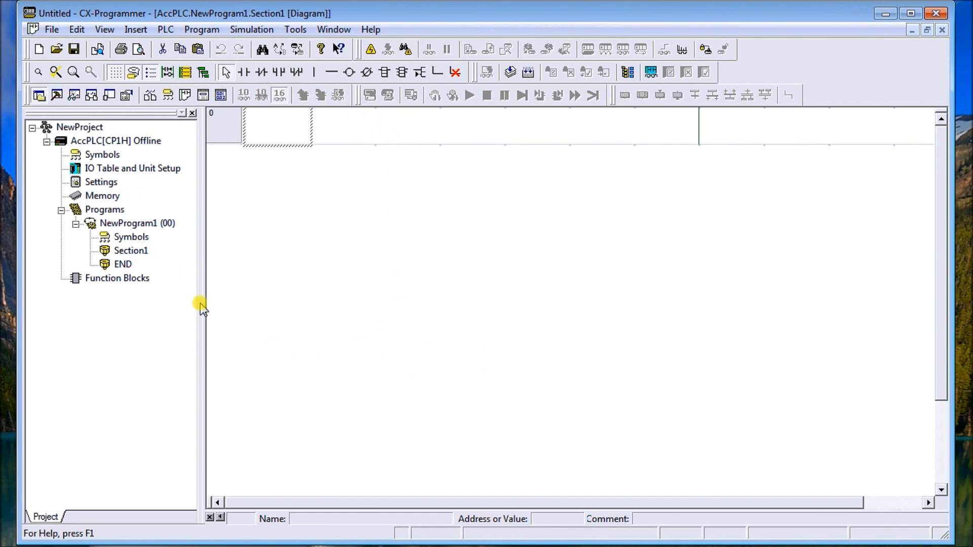
mouse_move(478, 346)
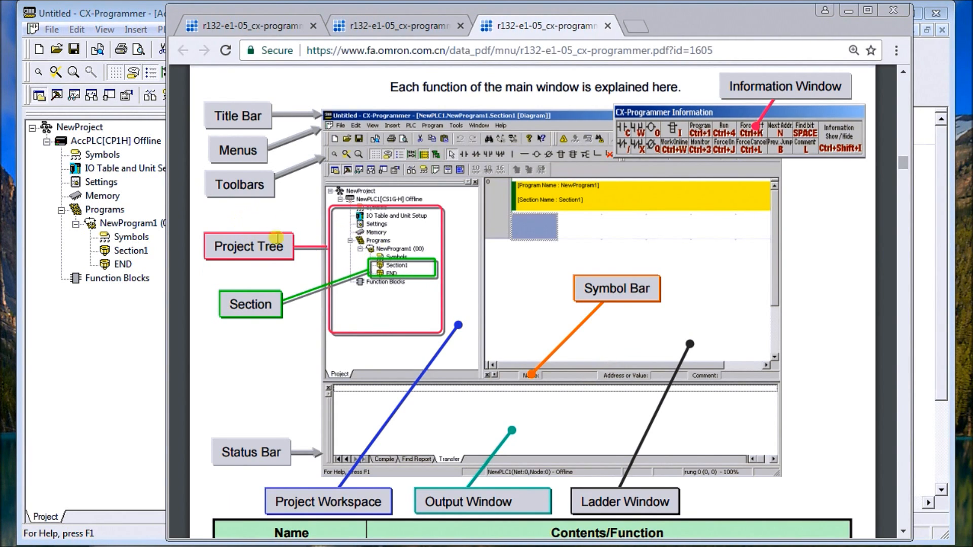
mouse_move(656, 368)
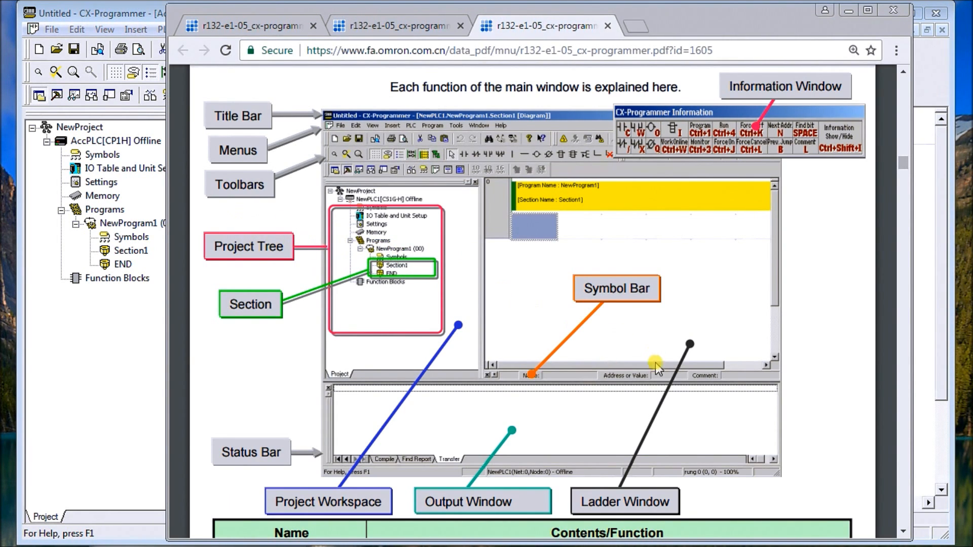
mouse_move(614, 248)
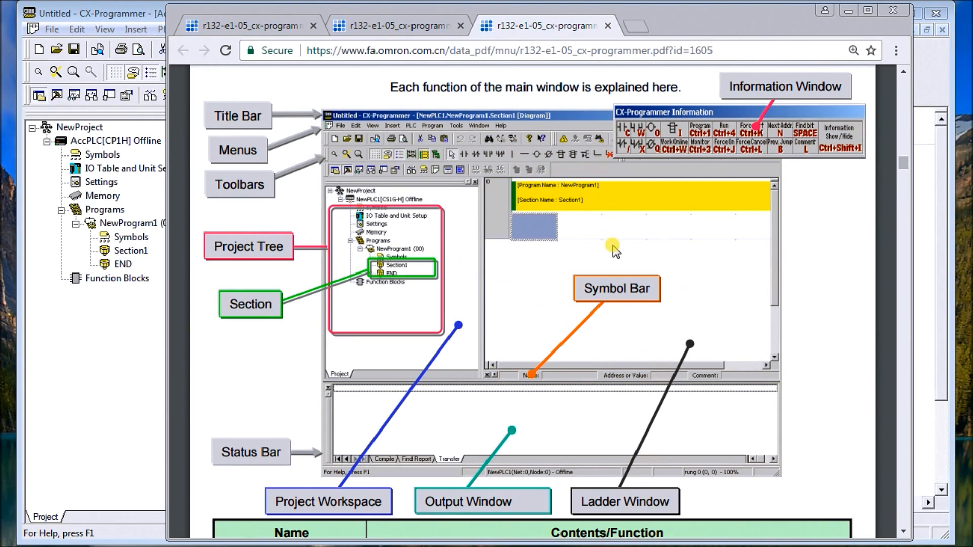
mouse_move(700, 314)
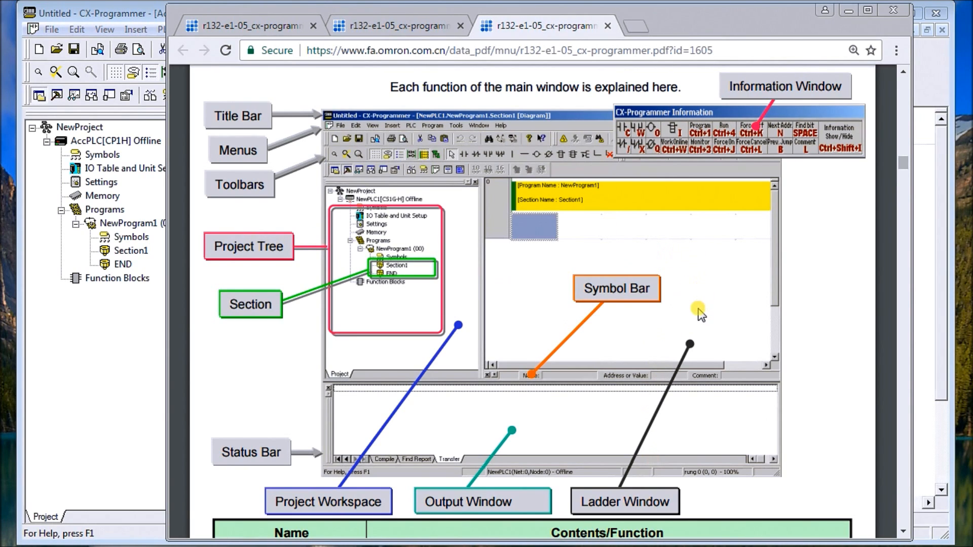
mouse_move(494, 415)
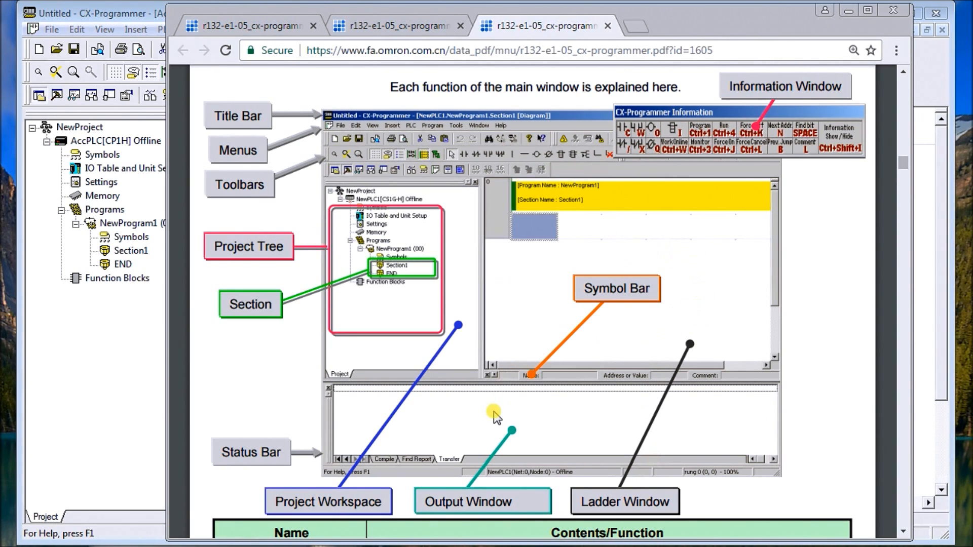
mouse_move(521, 426)
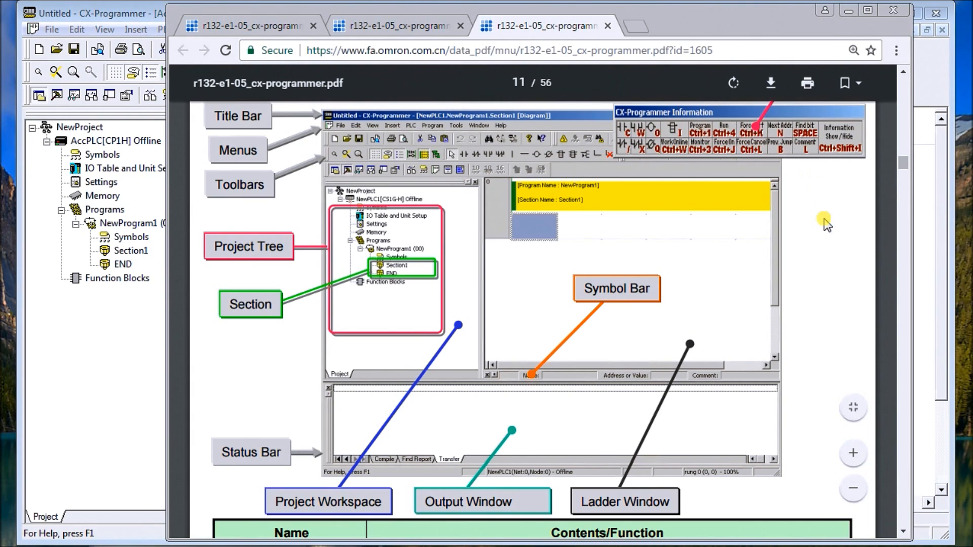
mouse_move(648, 137)
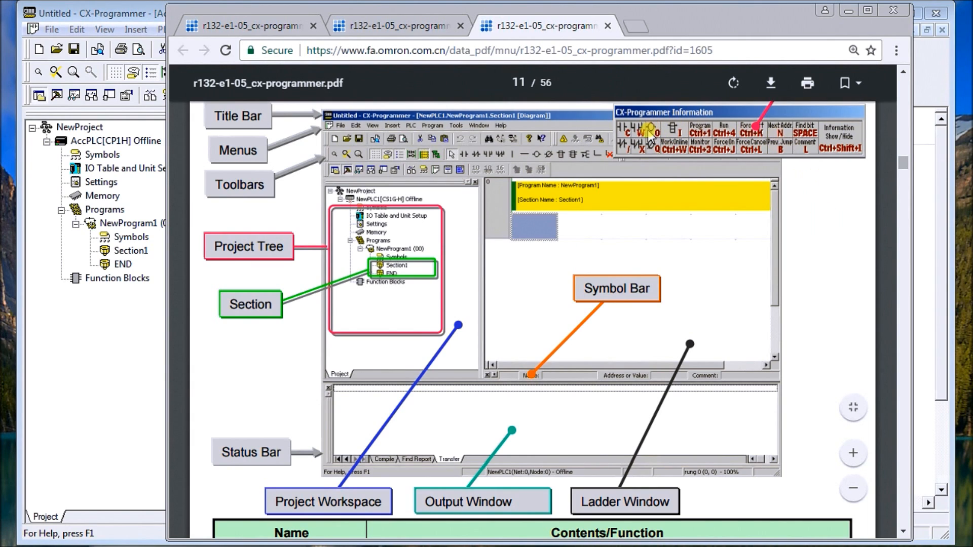
mouse_move(410, 113)
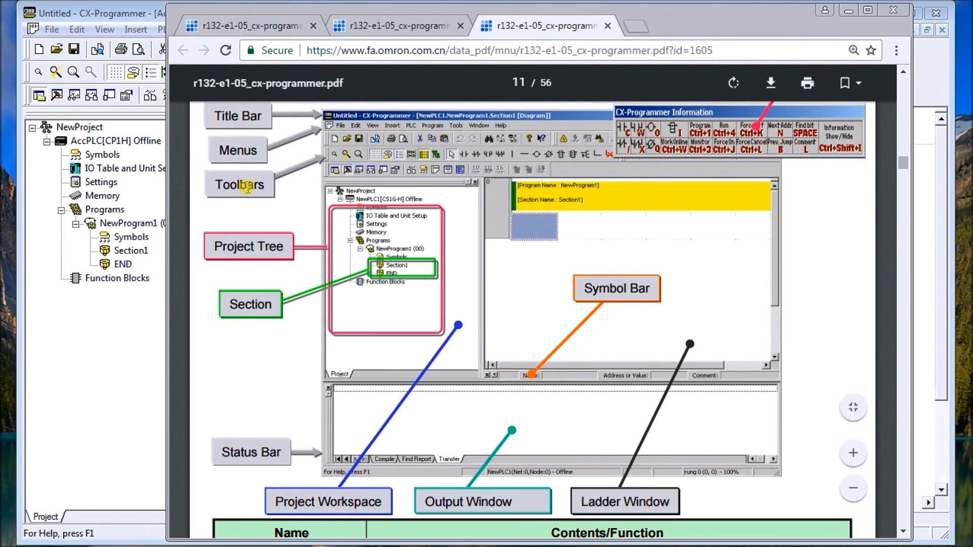
mouse_move(240, 391)
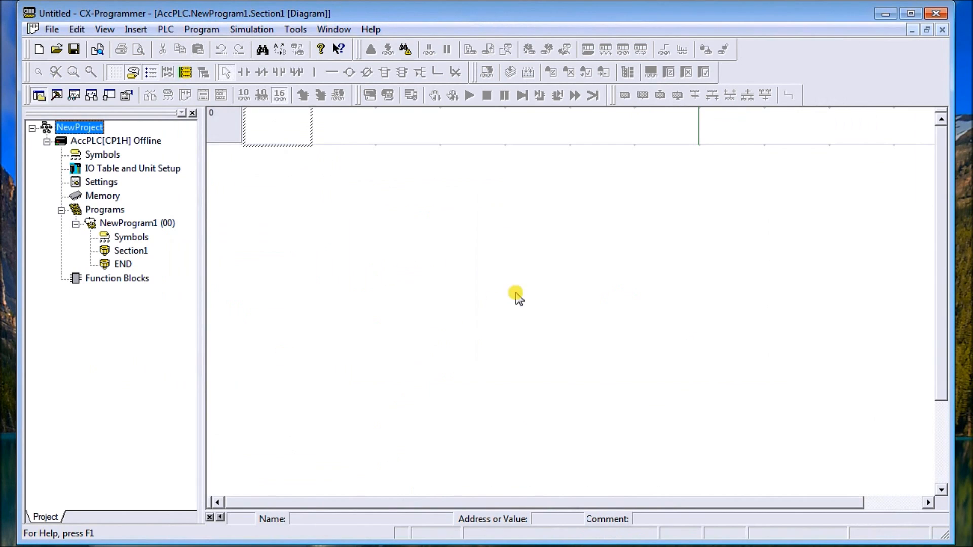
mouse_move(70, 190)
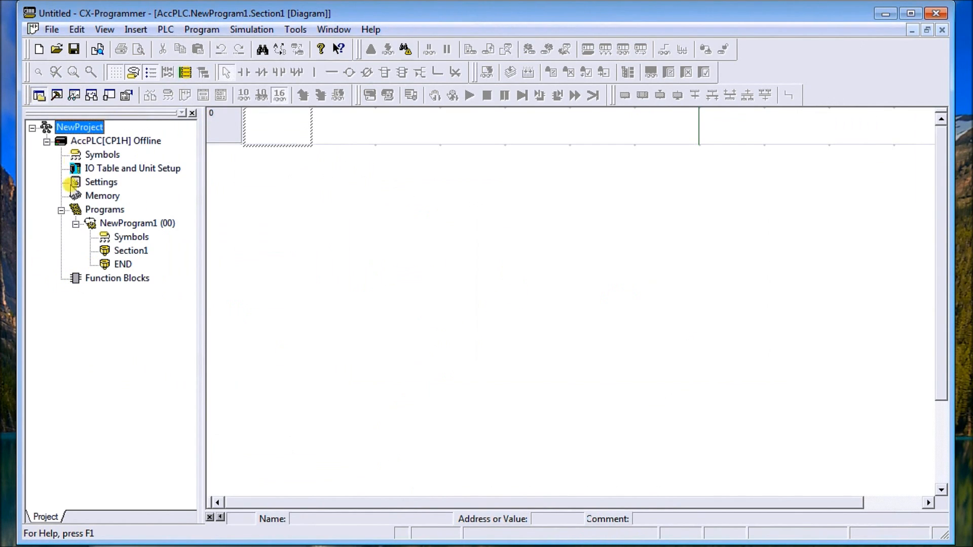
mouse_move(137, 182)
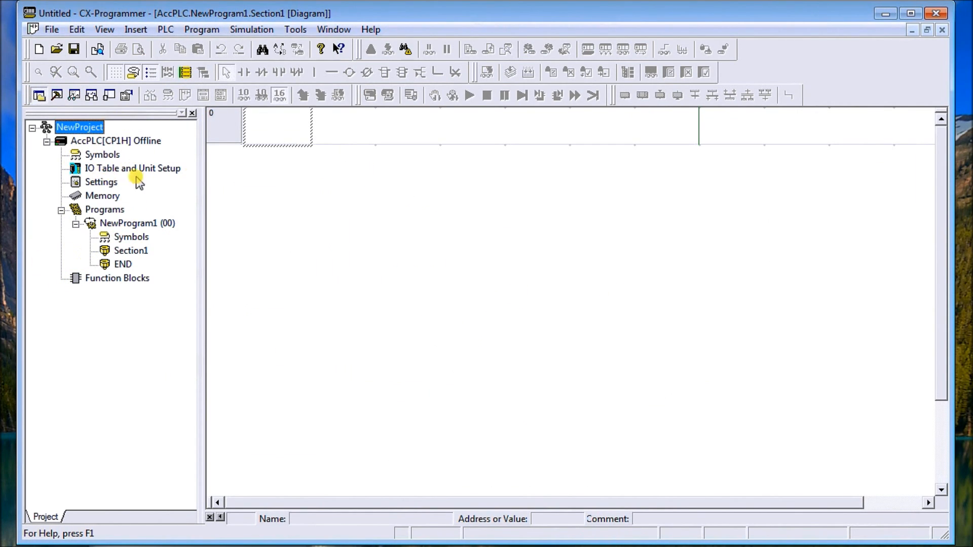
mouse_move(351, 193)
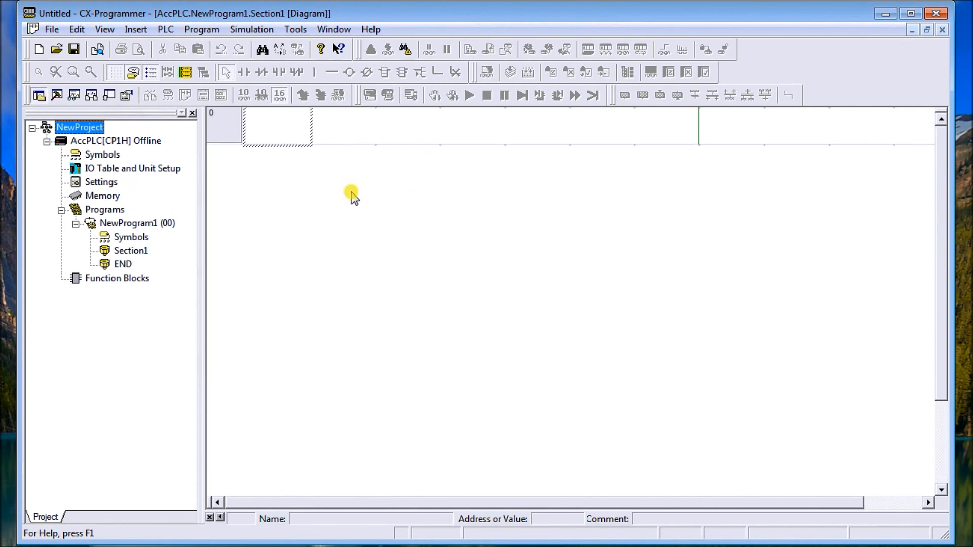
mouse_move(308, 197)
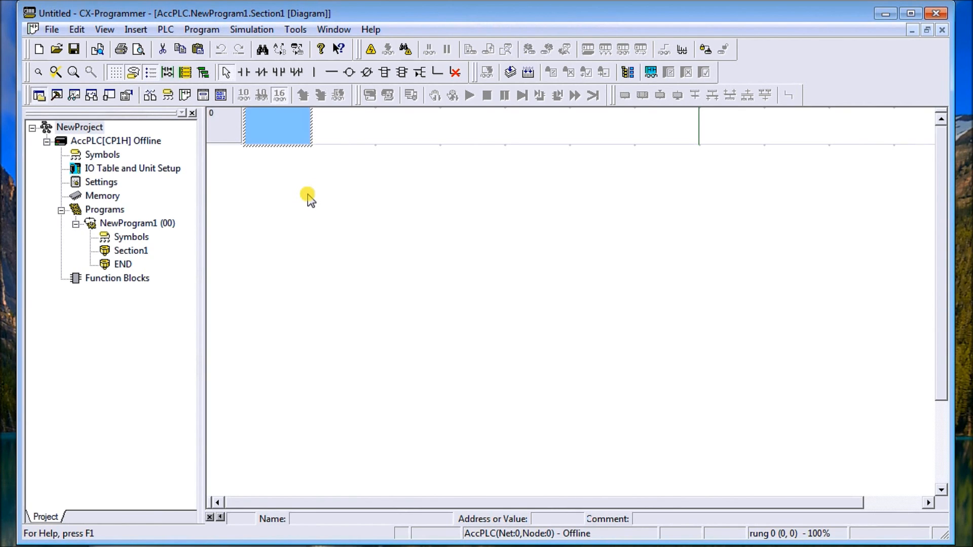
mouse_move(285, 132)
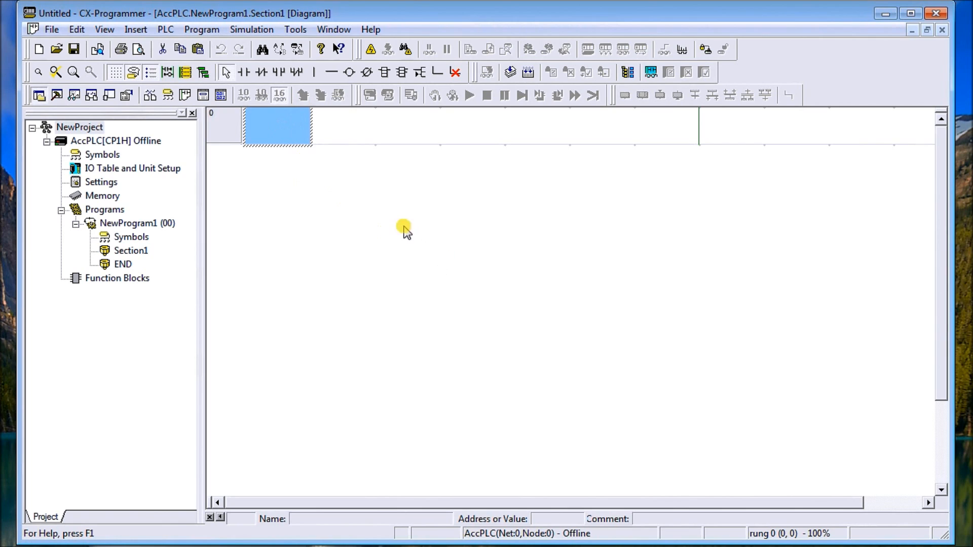
mouse_move(243, 72)
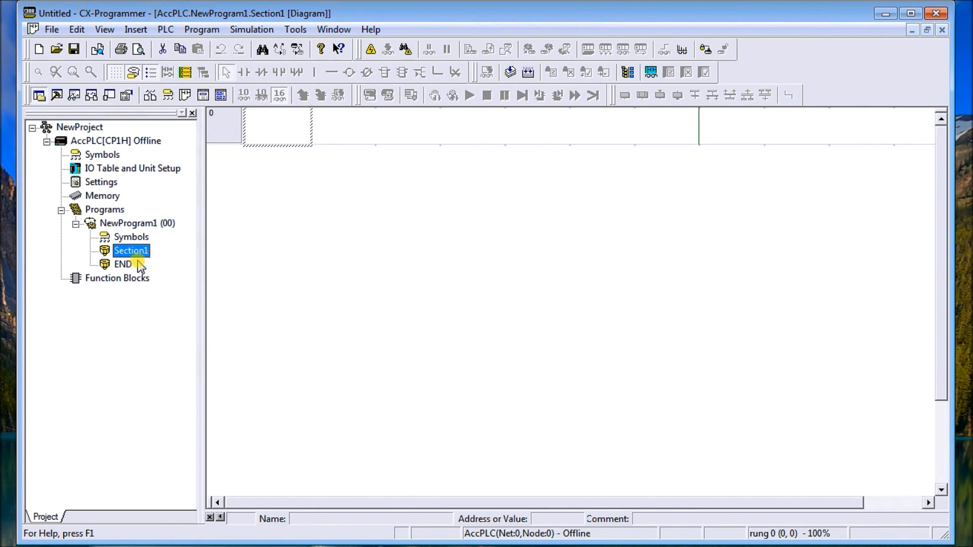
- Inspect the END section in the project tree
left_click(122, 263)
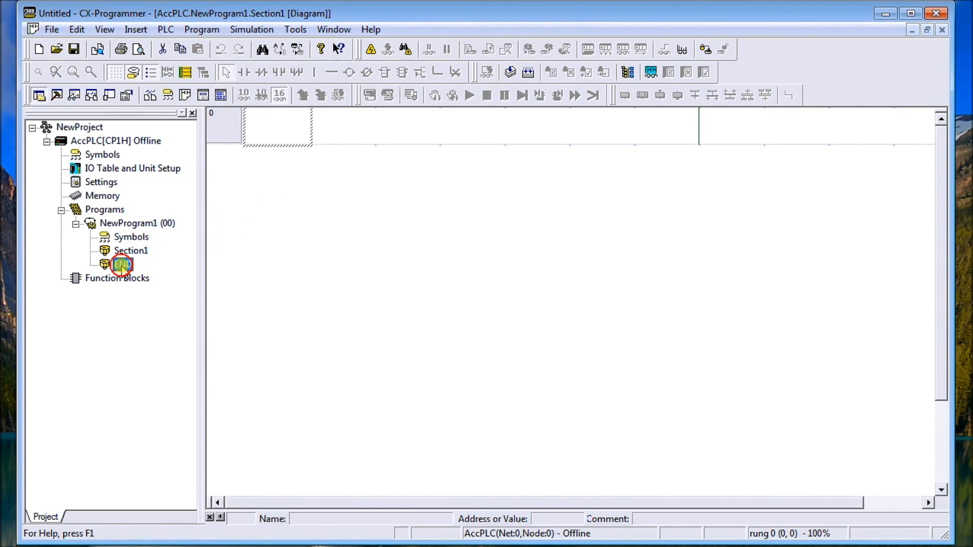
double_click(122, 263)
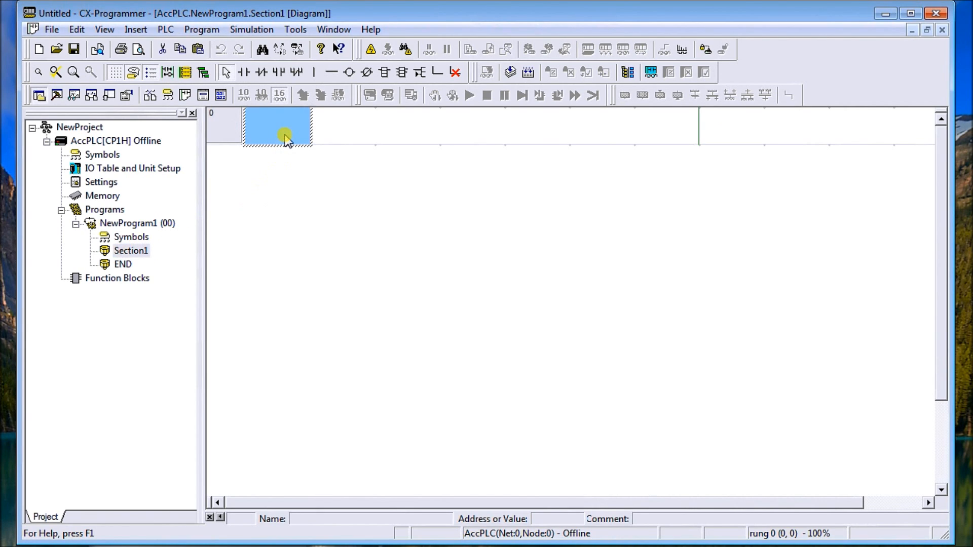
mouse_move(355, 260)
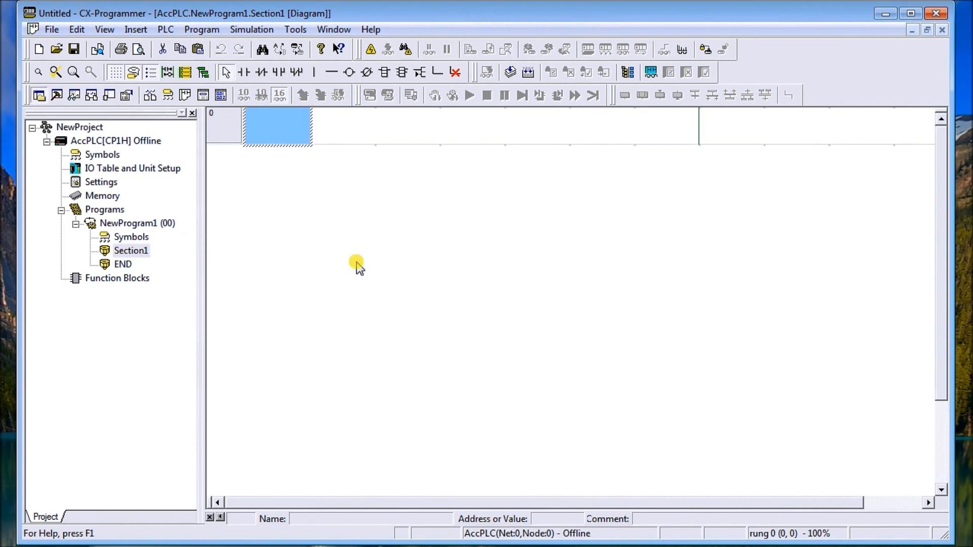
mouse_move(357, 260)
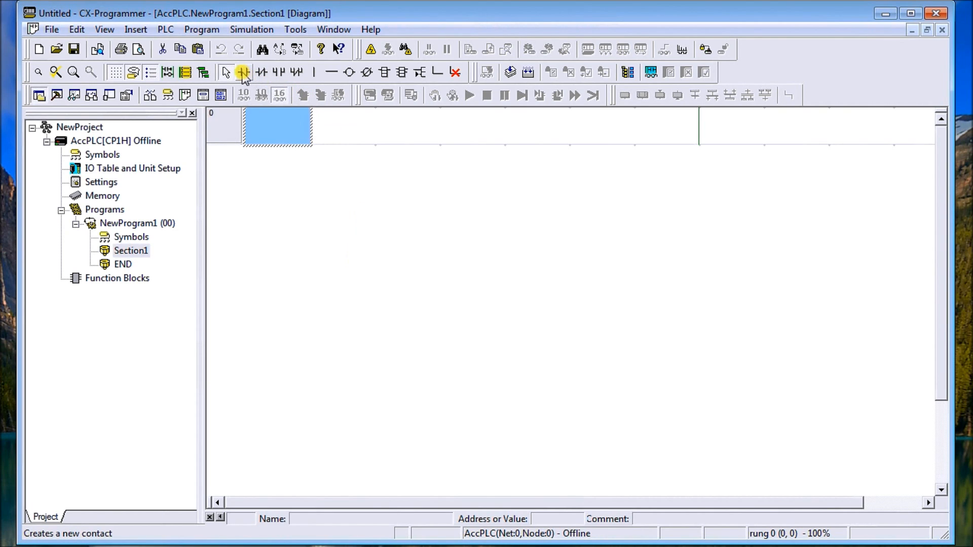
mouse_move(242, 73)
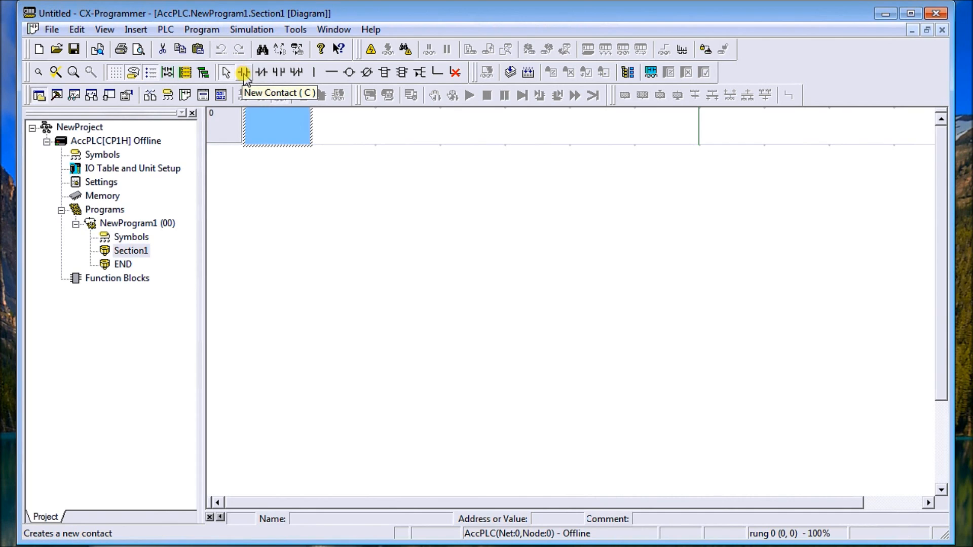
- Add a normally open contact at 0.00 commented Start on rung 0
left_click(243, 72)
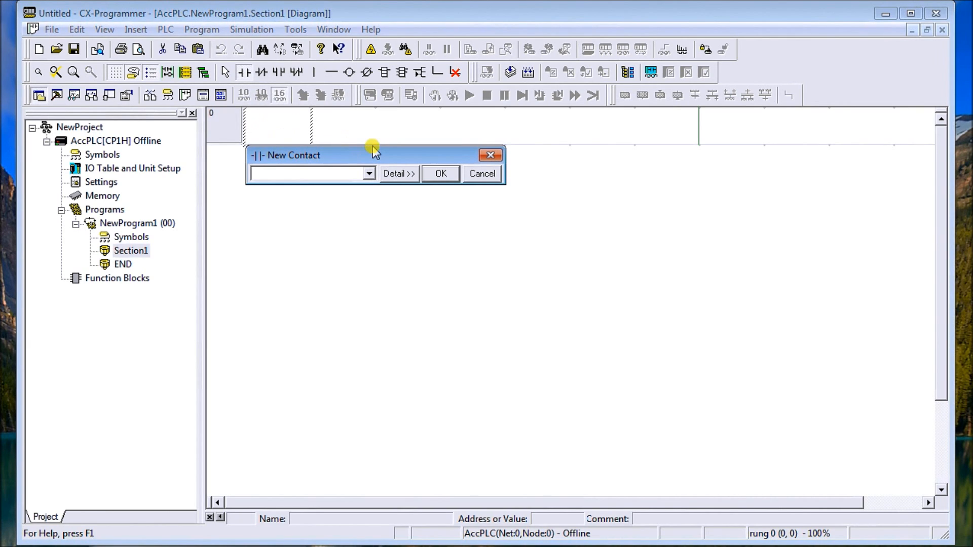
type("0.00")
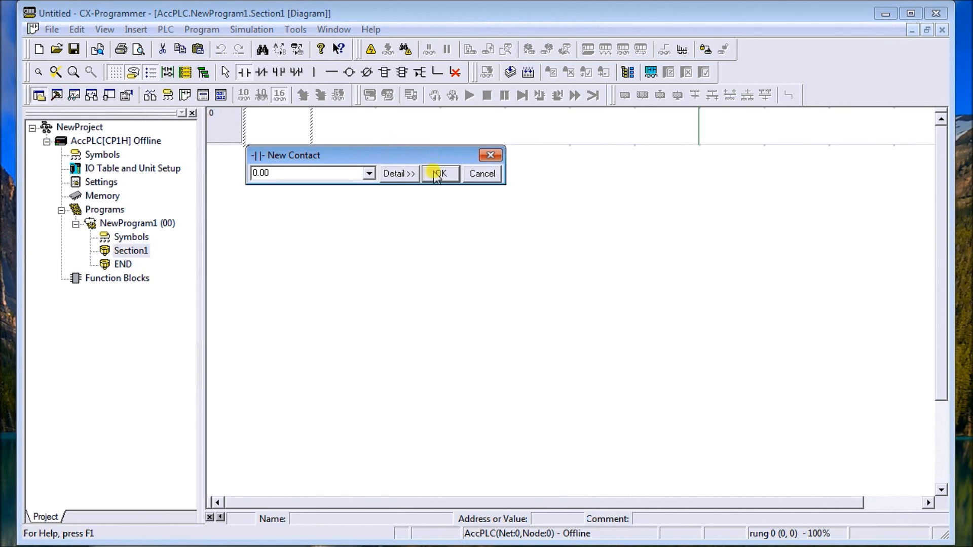
left_click(441, 173)
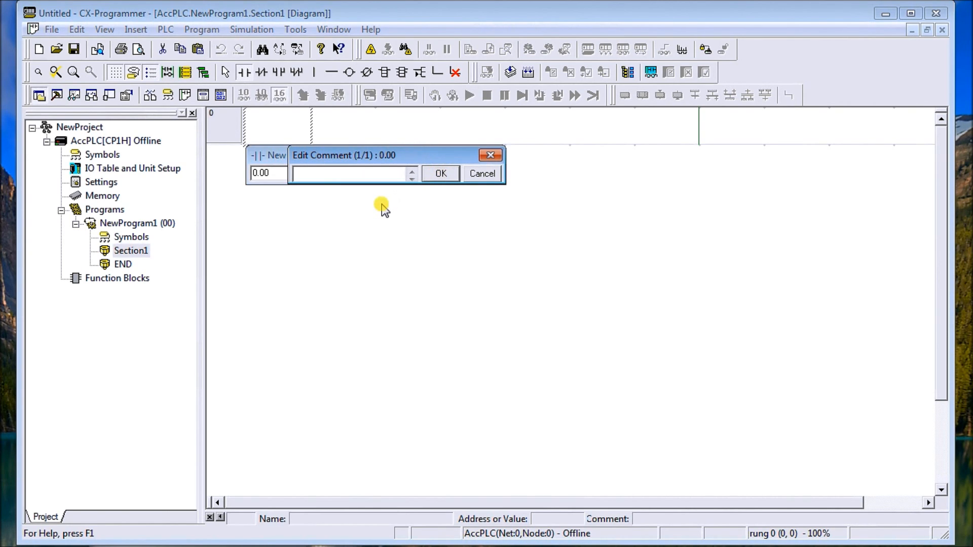
type("Start")
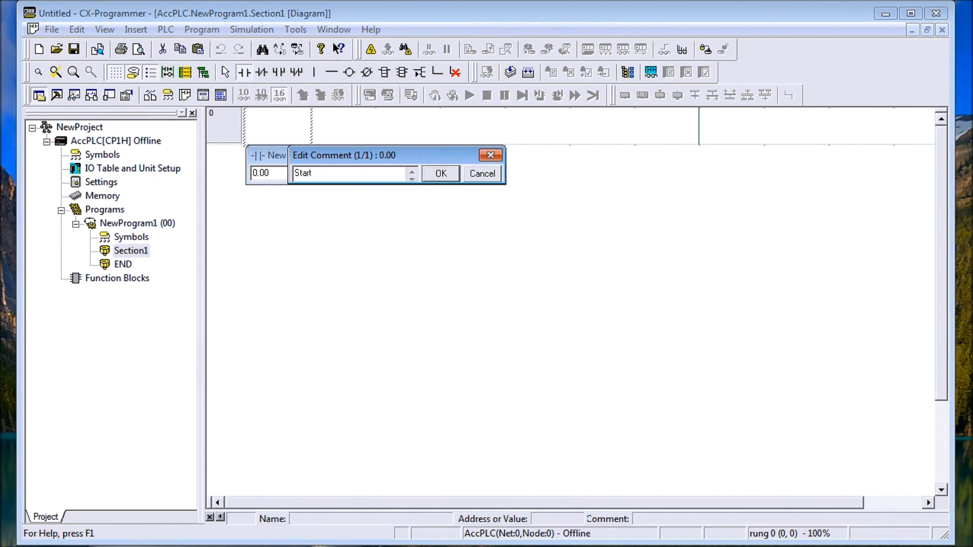
left_click(439, 174)
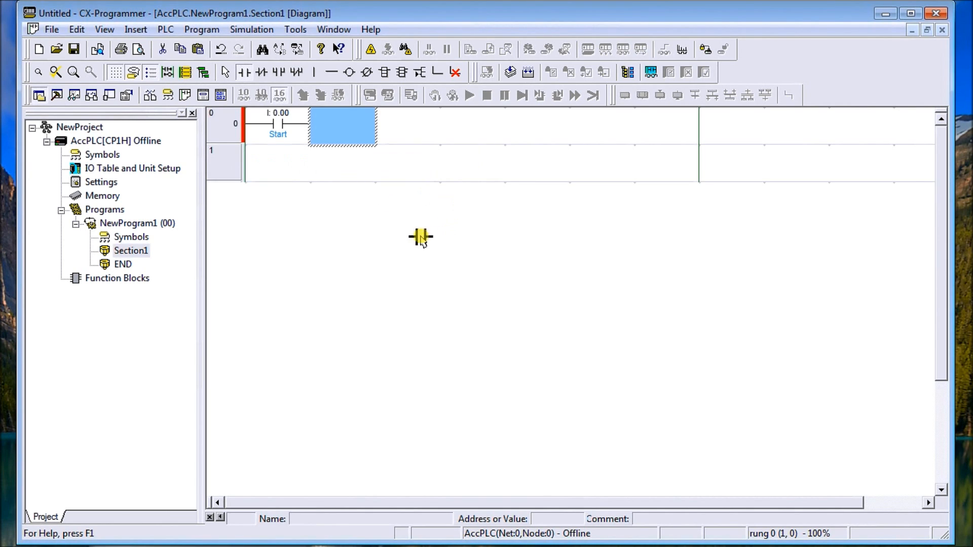
mouse_move(388, 223)
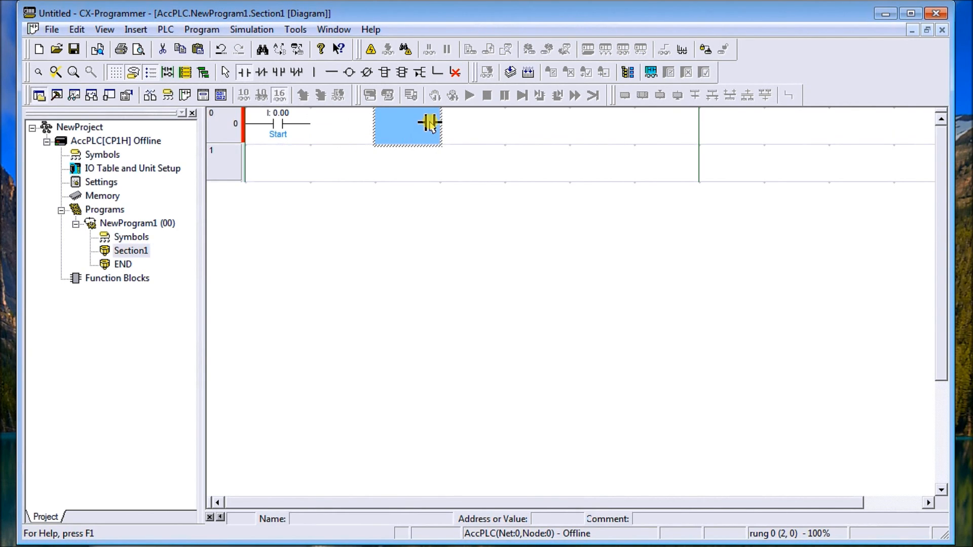
- Add a contact at 0.01 commented Stop after Start on rung 0
double_click(407, 124)
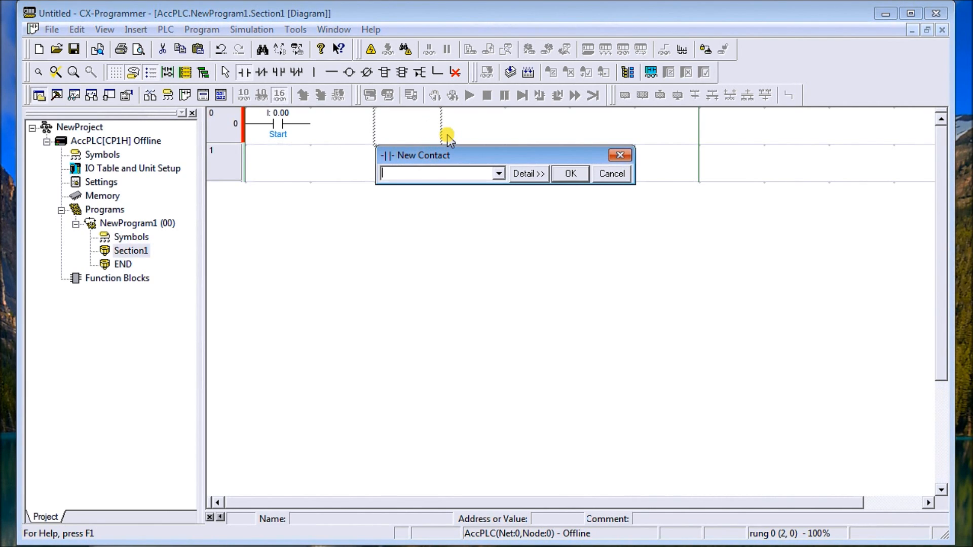
type("0.01")
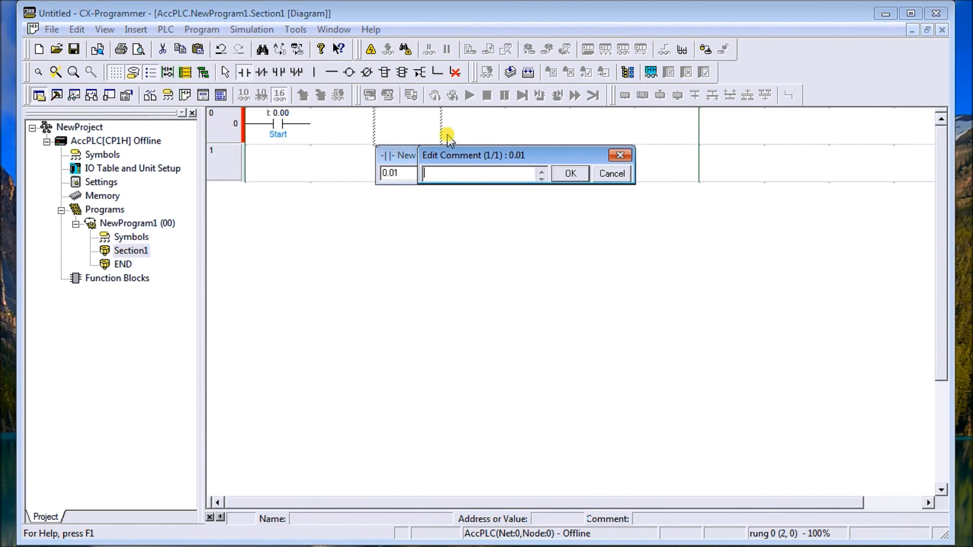
type("Stop")
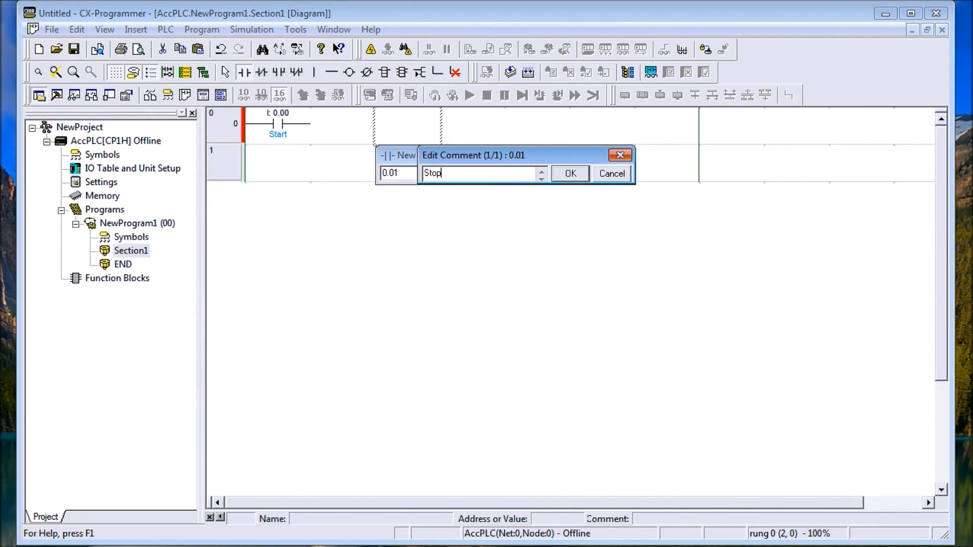
left_click(569, 174)
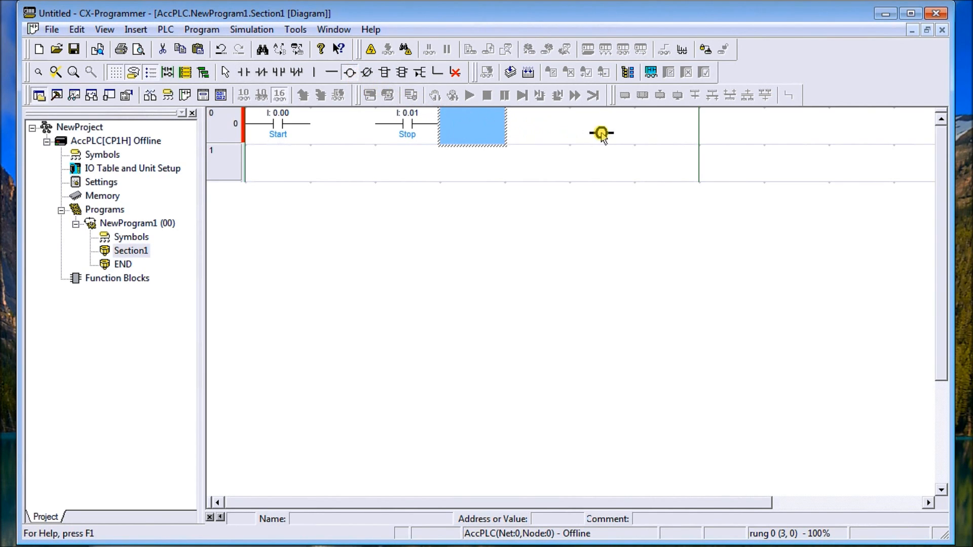
- Add an output coil at 100.00 commented Motor at the end of rung 0
left_click(601, 133)
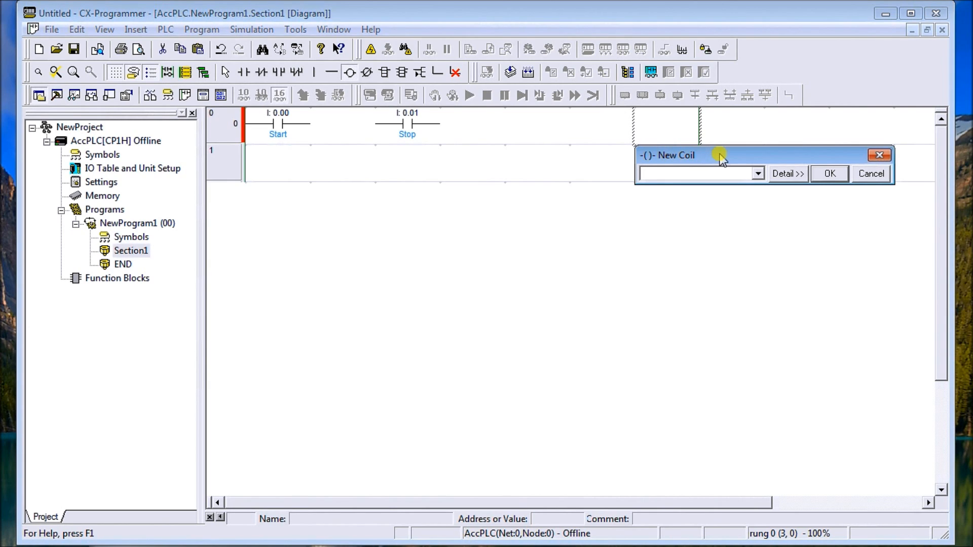
type("100.")
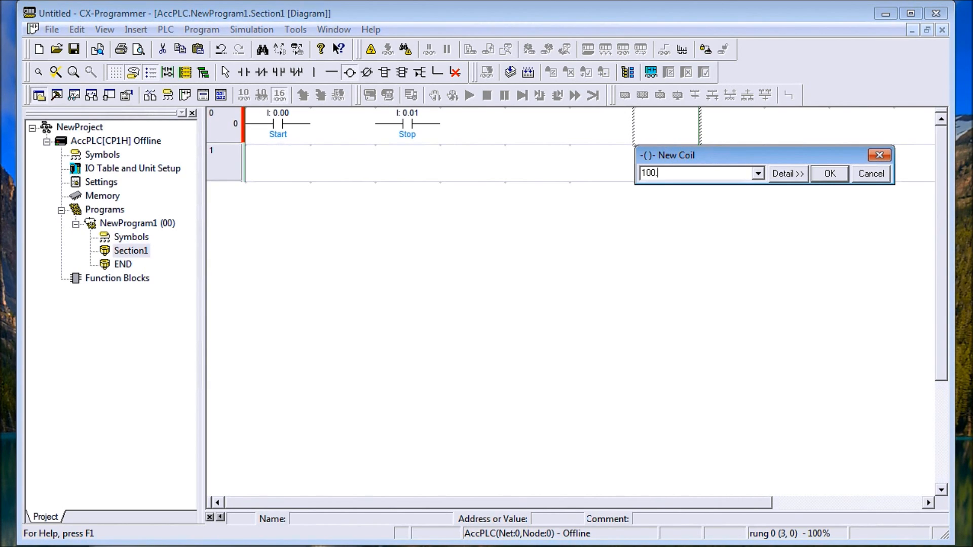
left_click(787, 173)
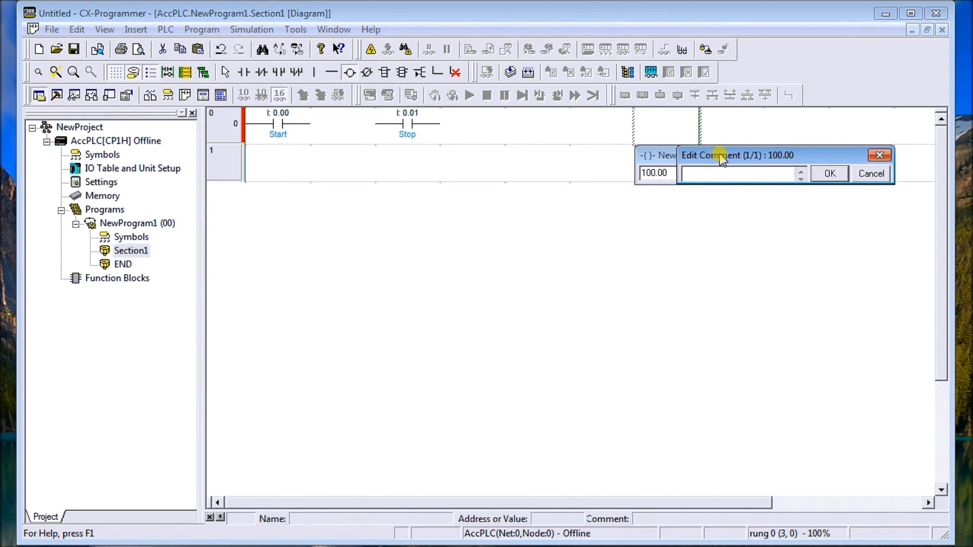
type("Motor")
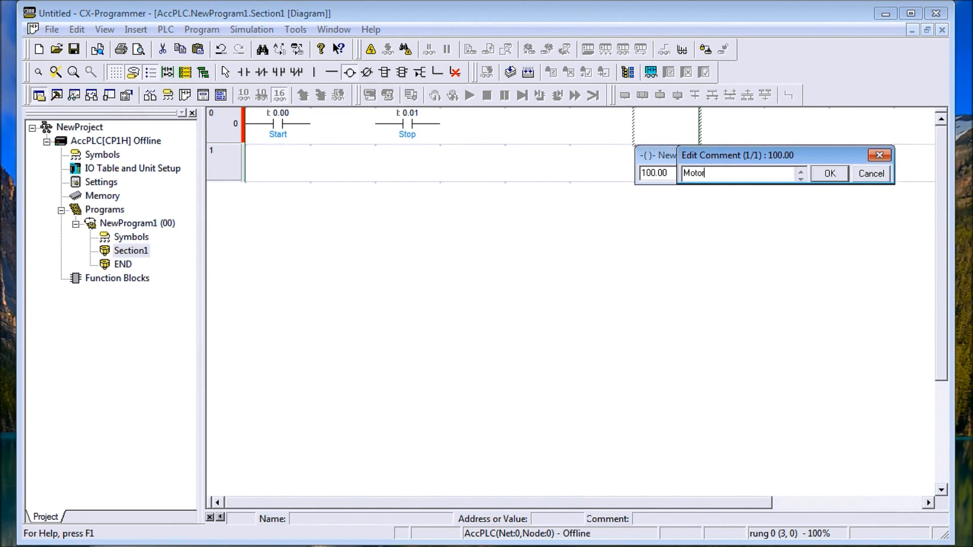
left_click(829, 173)
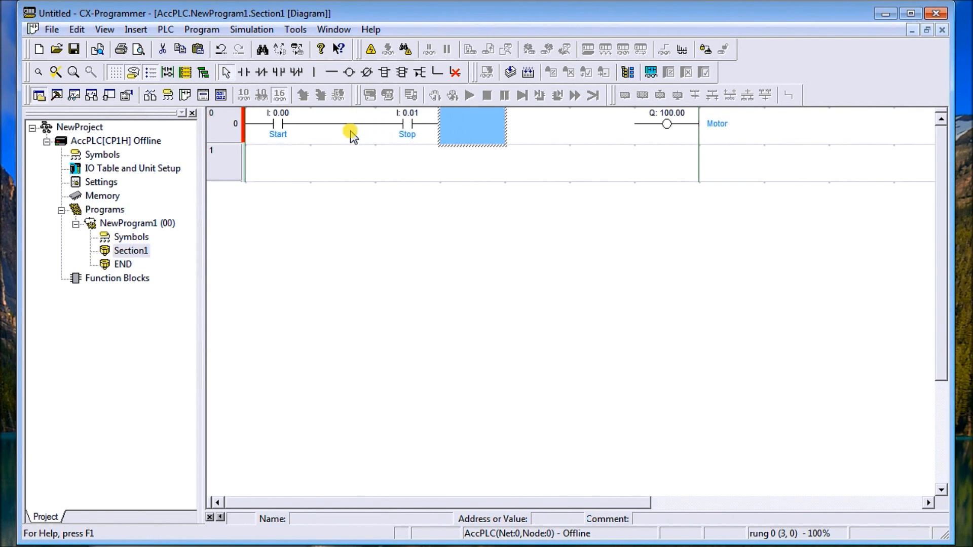
- Wire Stop to the Motor coil and add a vertical branch below Stop
left_click(667, 124)
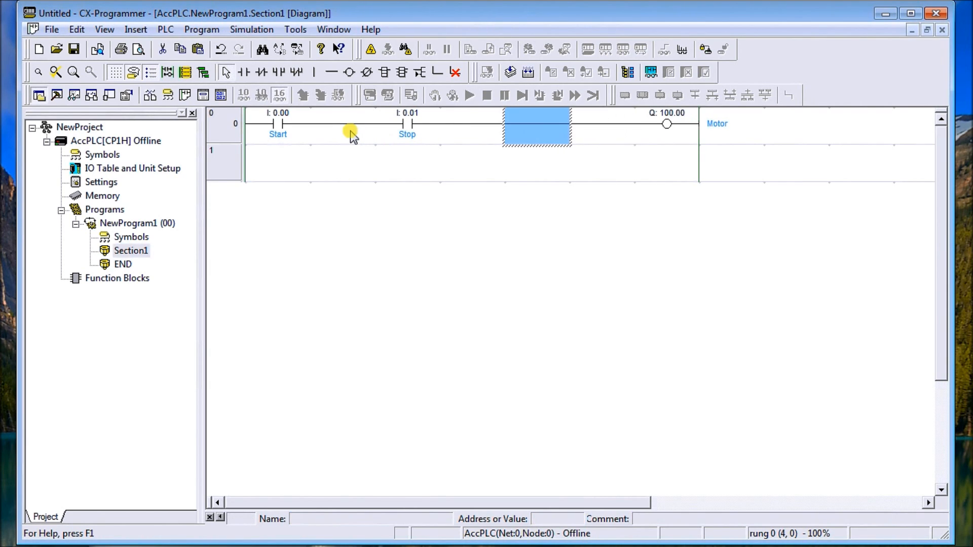
left_click(408, 124)
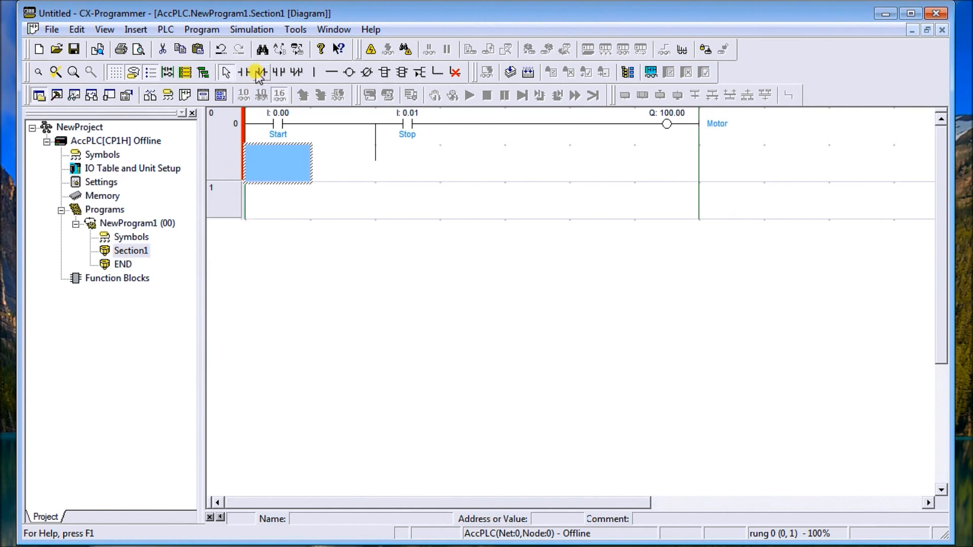
- Place a Jog contact at 0.02 in the branch beneath the Start contact
left_click(256, 72)
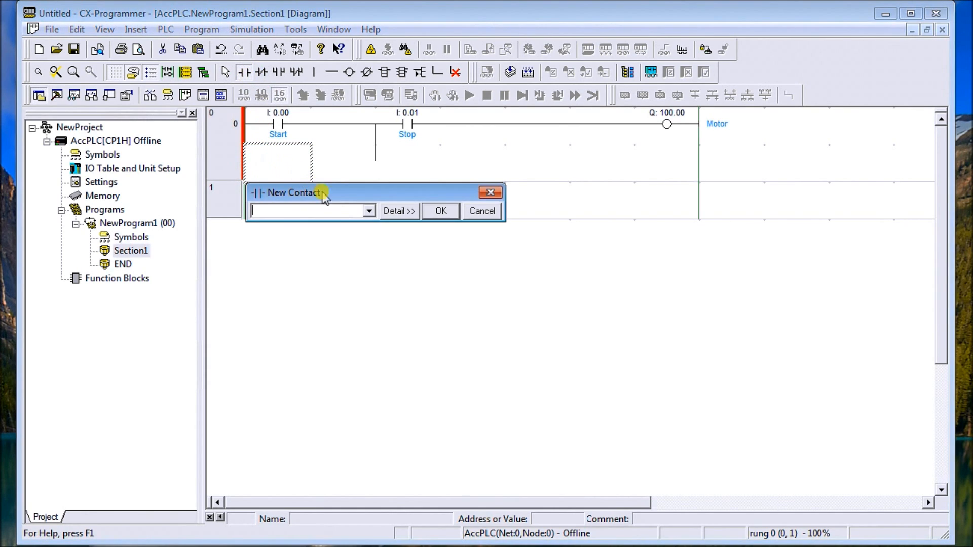
mouse_move(338, 186)
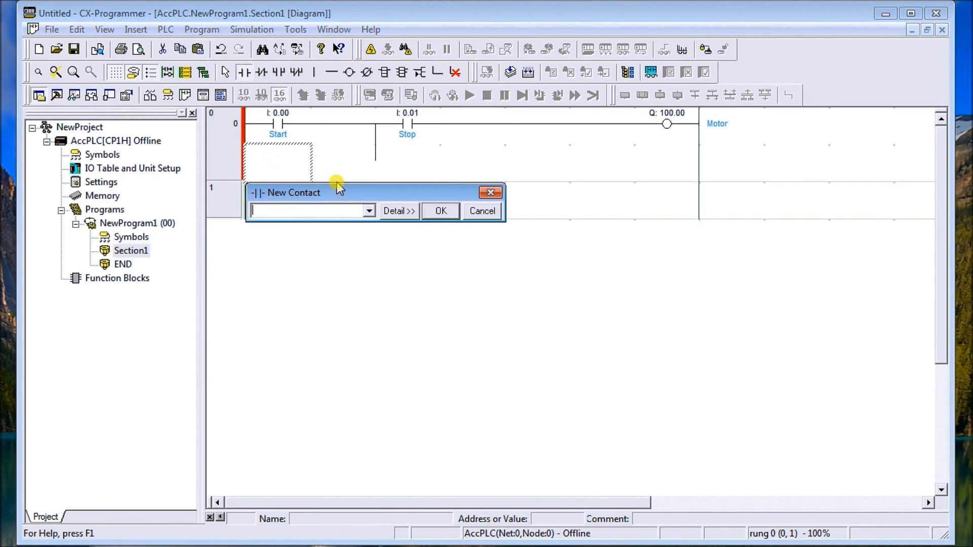
type("0.02")
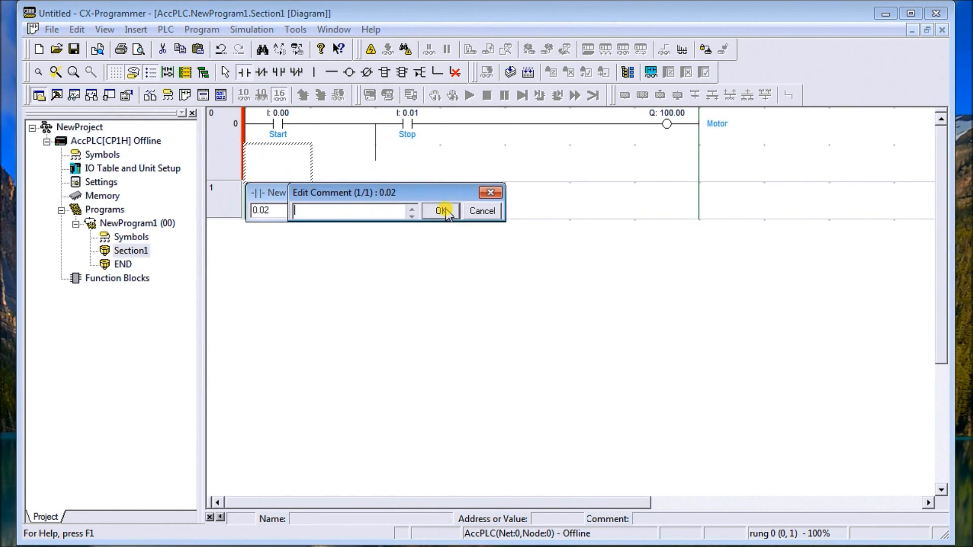
type("Job")
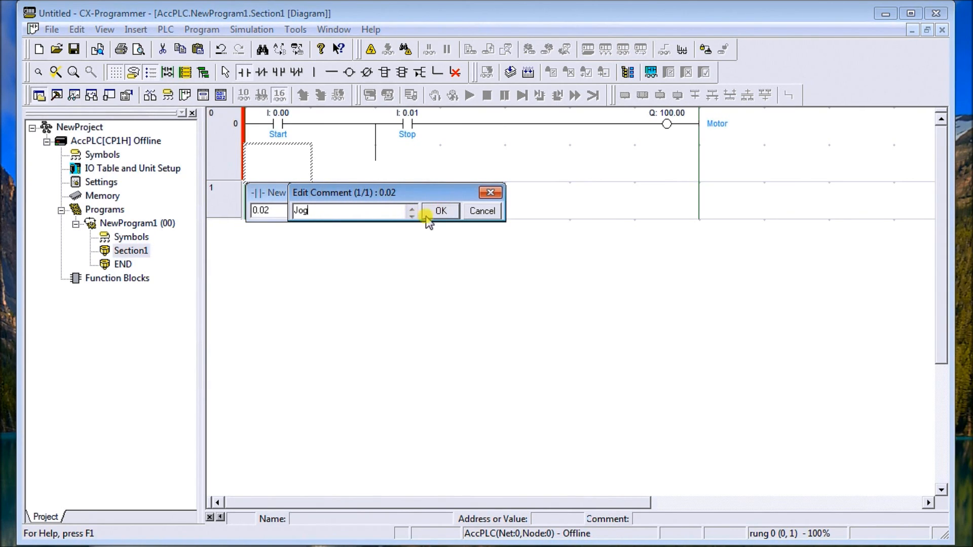
left_click(440, 211)
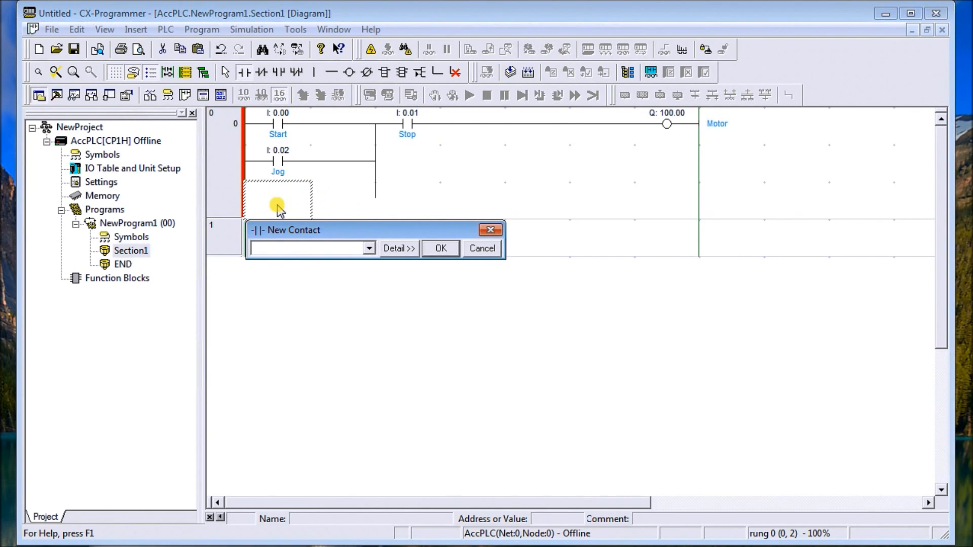
- Place the Motor seal-in contact at 100.00 under the Jog contact
type("100")
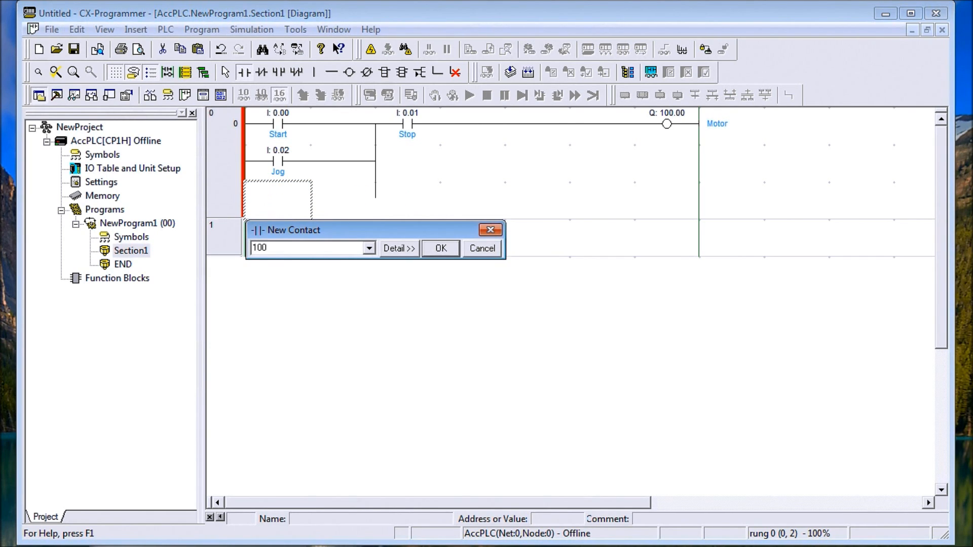
left_click(440, 249)
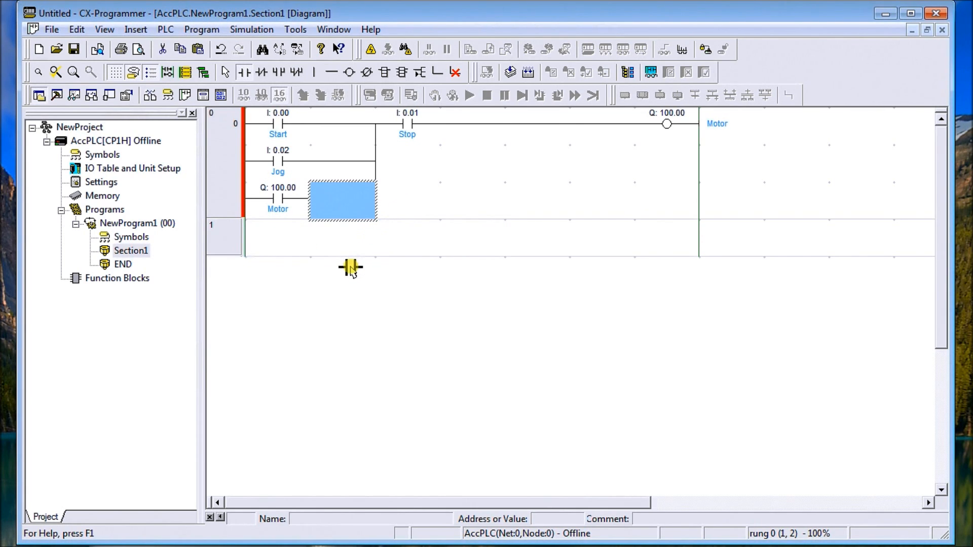
mouse_move(383, 73)
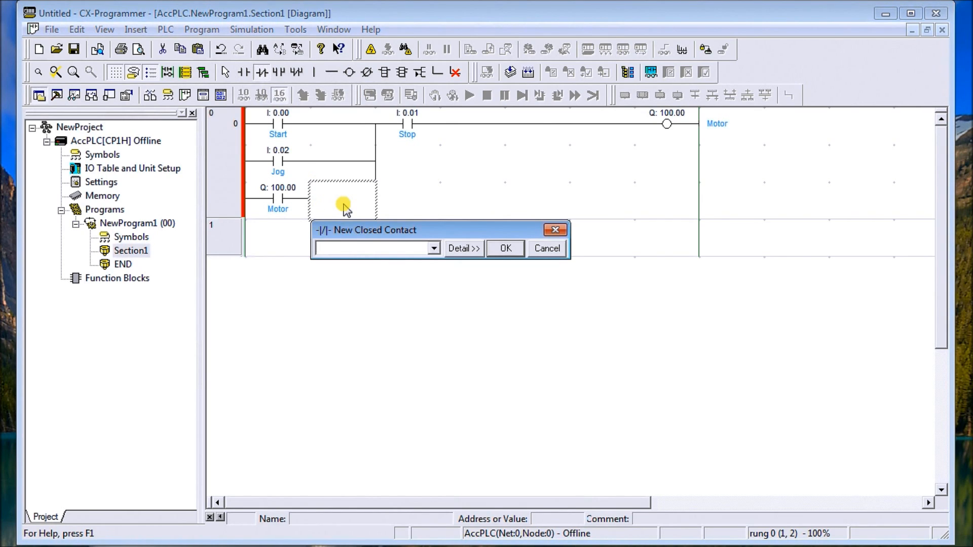
- Add a normally closed contact at 20.00 commented 'Jog Work Bit' in series with Motor
type("20.00")
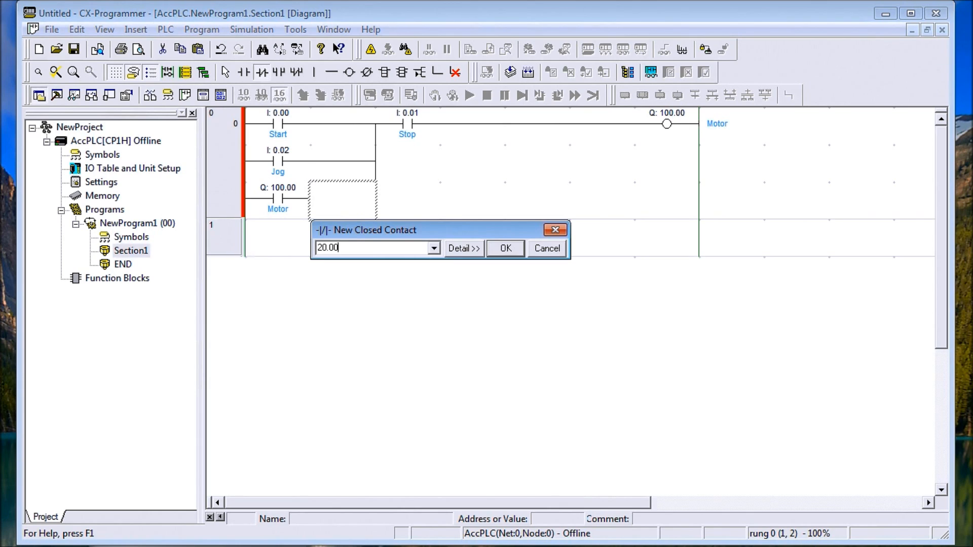
left_click(463, 249)
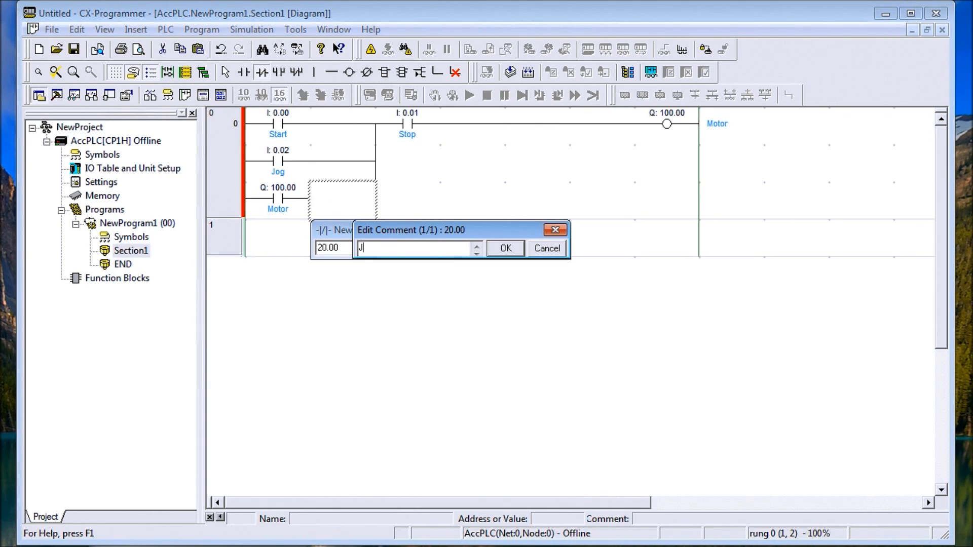
type("og Work")
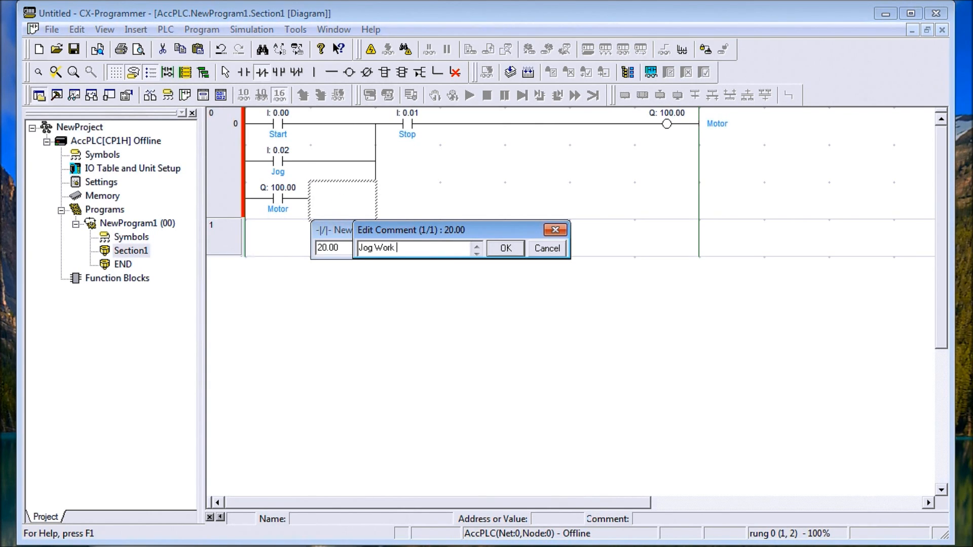
type("Bit")
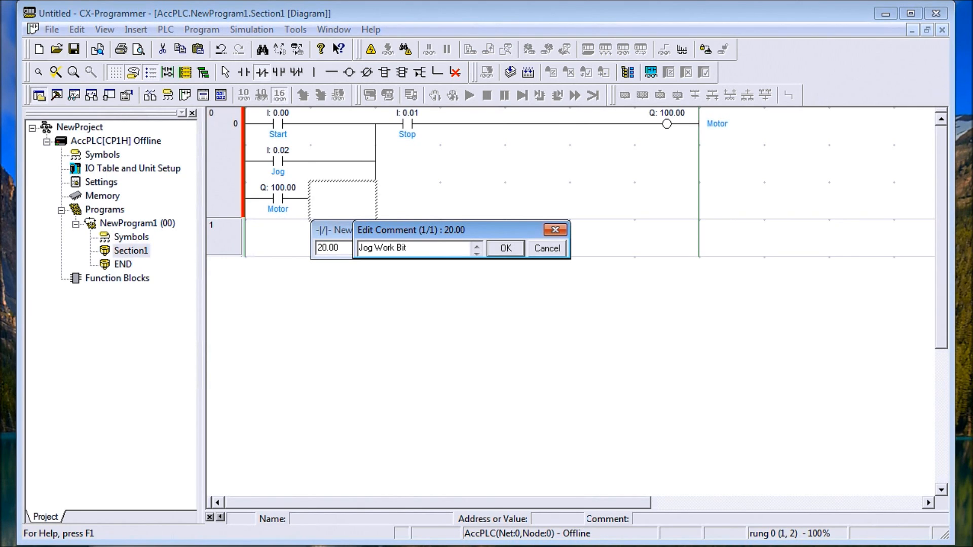
left_click(505, 247)
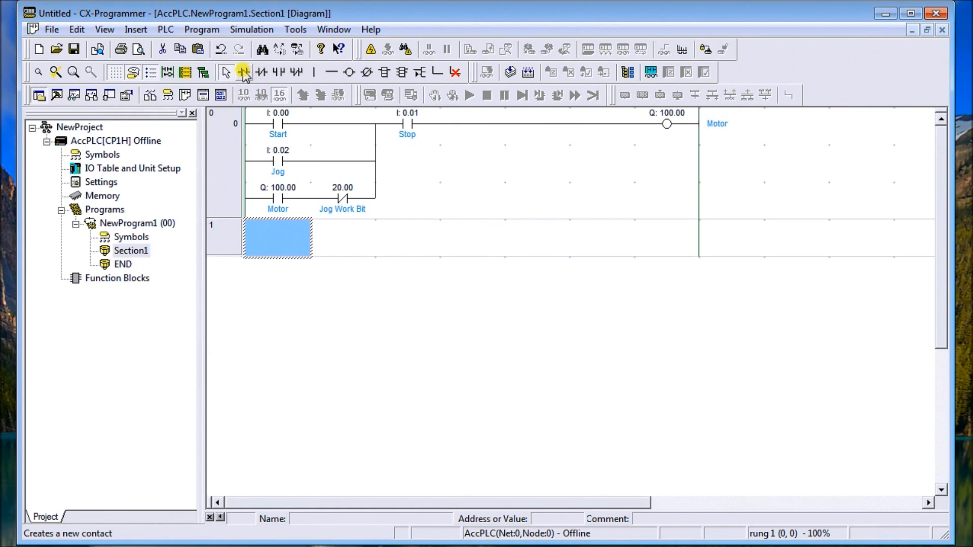
mouse_move(243, 72)
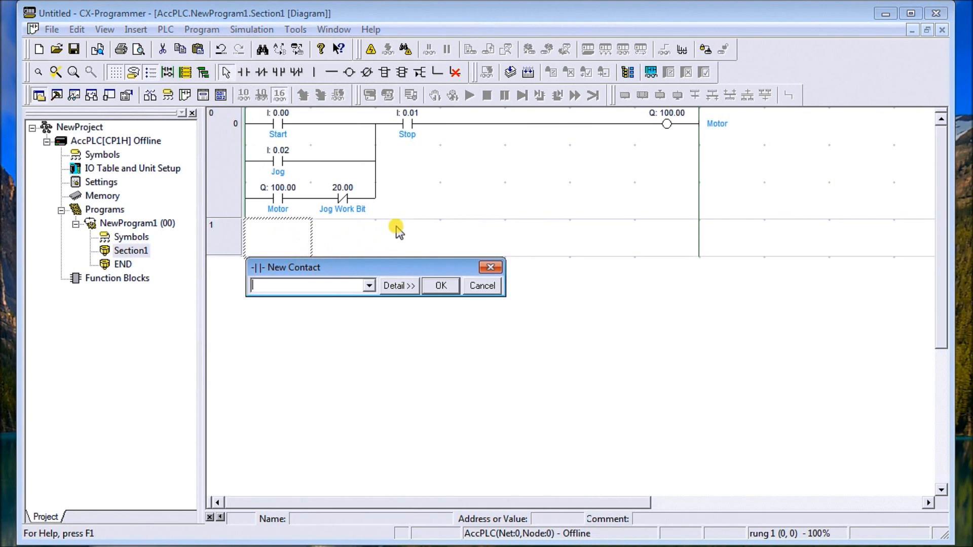
- Build rung 1: Jog contact 0.02 driving an output coil at 20.00 (Jog Work Bit)
type("0.02")
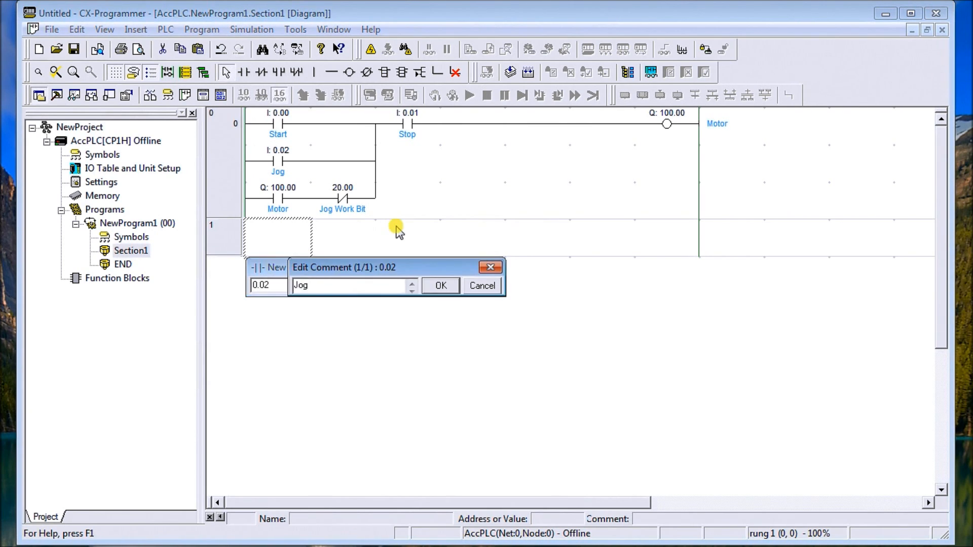
left_click(440, 286)
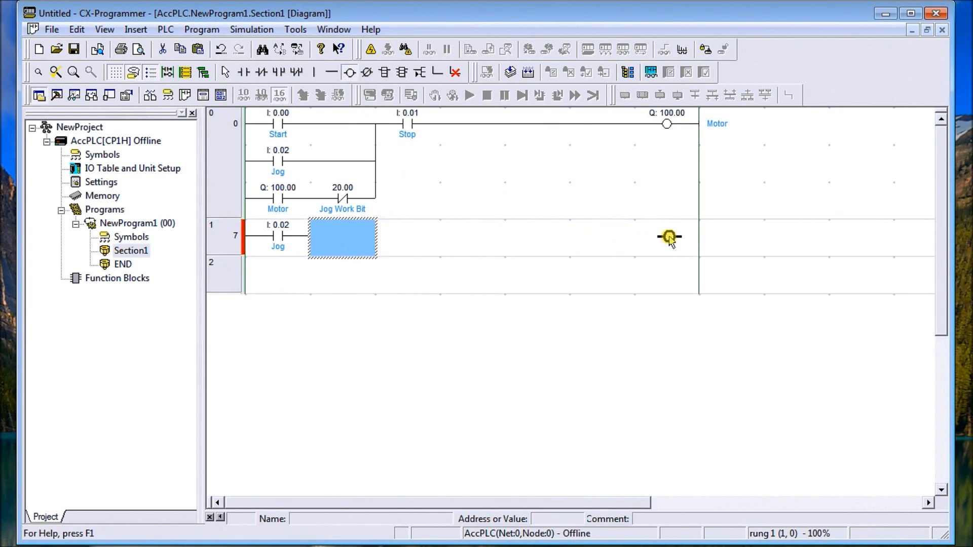
left_click(668, 237)
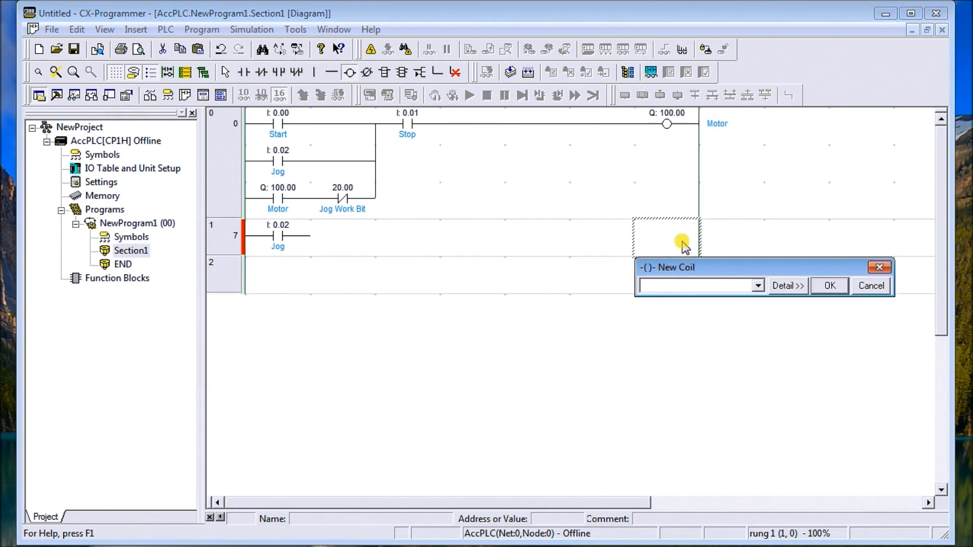
type("20.00")
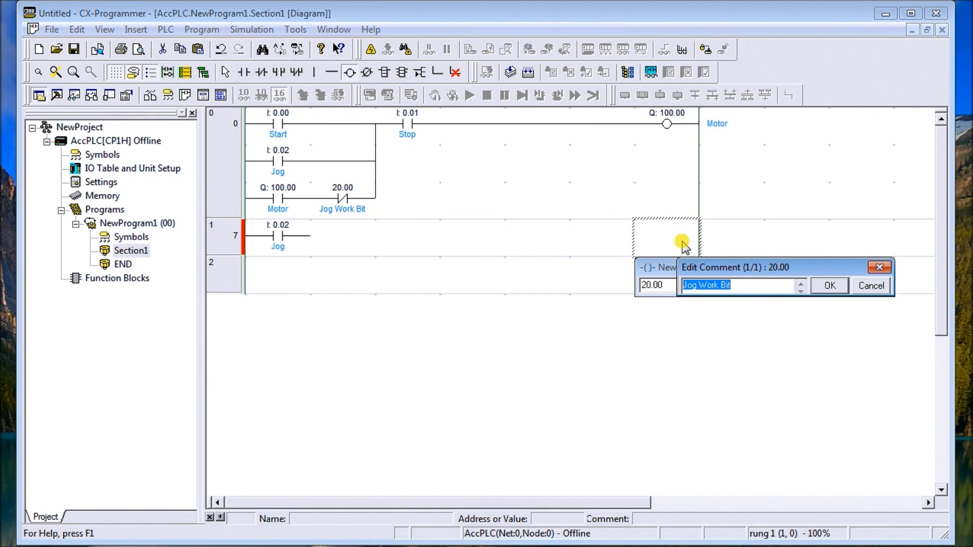
left_click(829, 286)
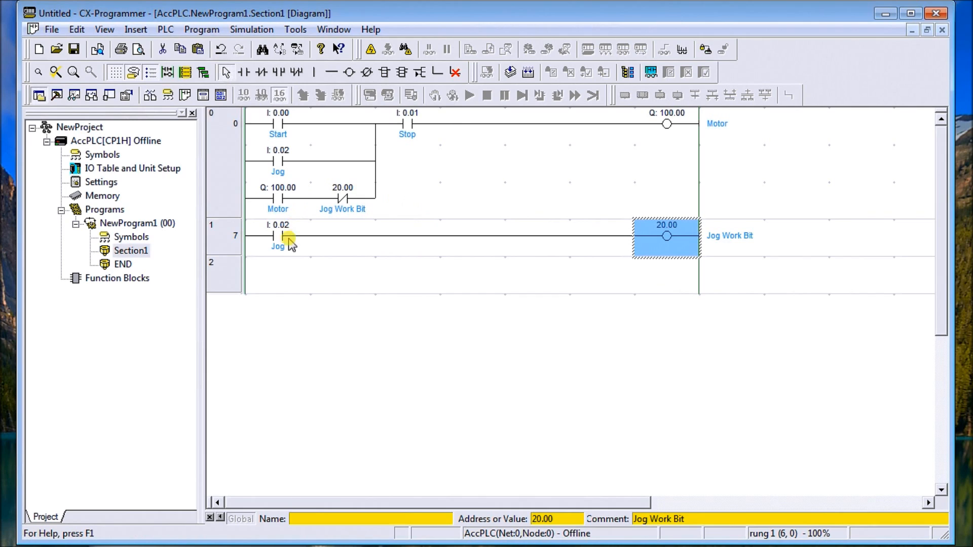
mouse_move(343, 261)
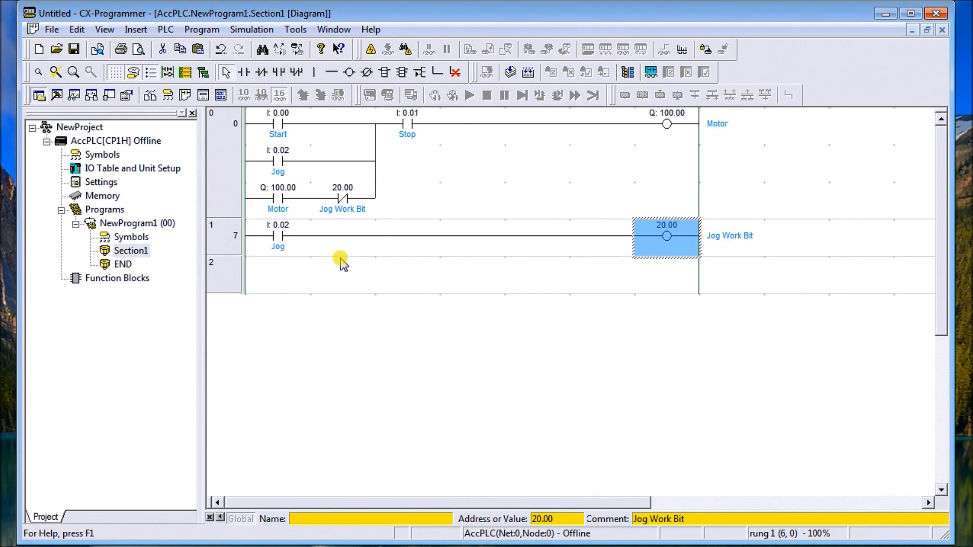
mouse_move(342, 259)
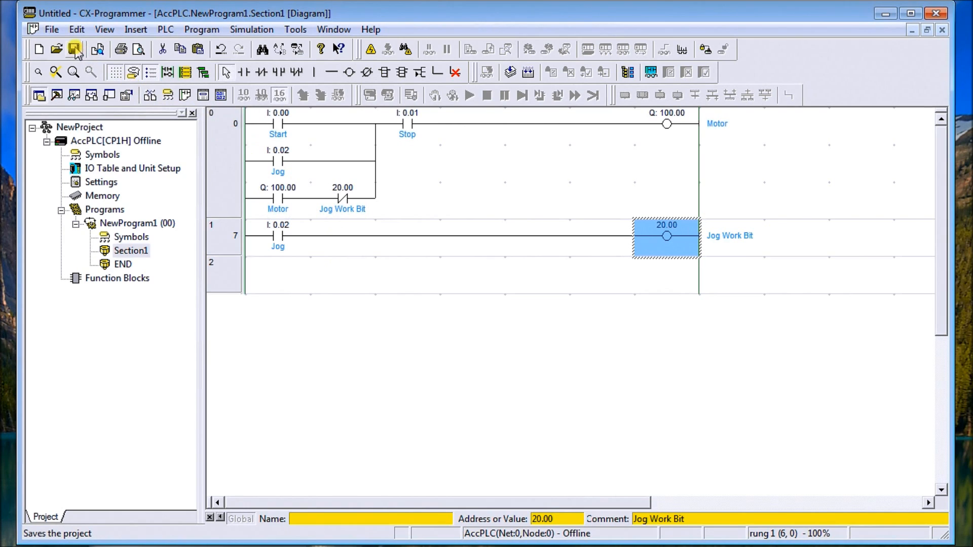
mouse_move(74, 50)
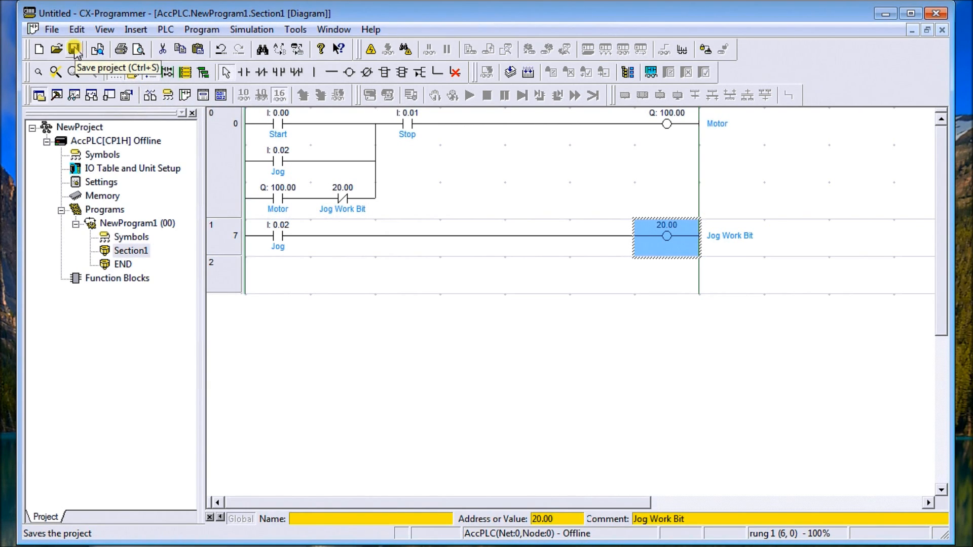
- Save the project as Start Stop Jog.cxp, replacing the existing file
left_click(74, 49)
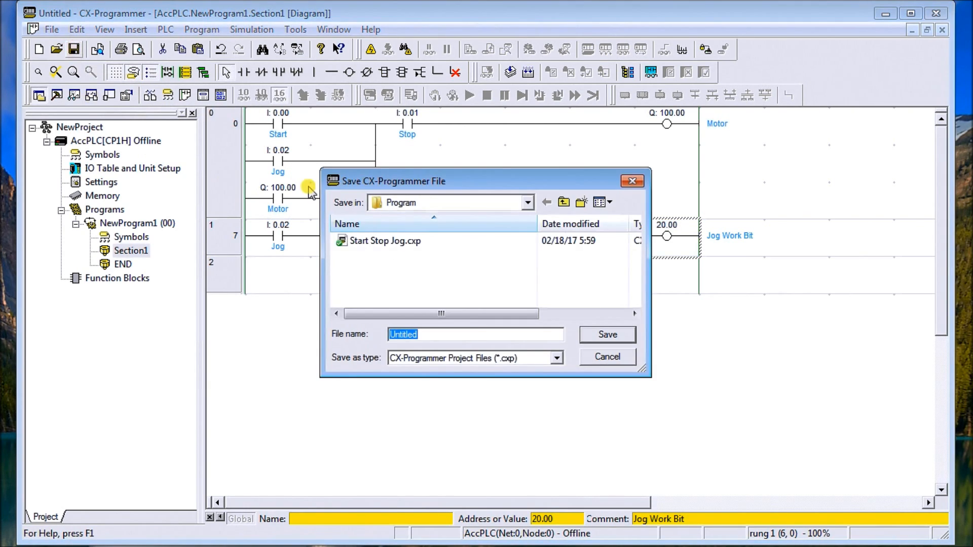
left_click(385, 241)
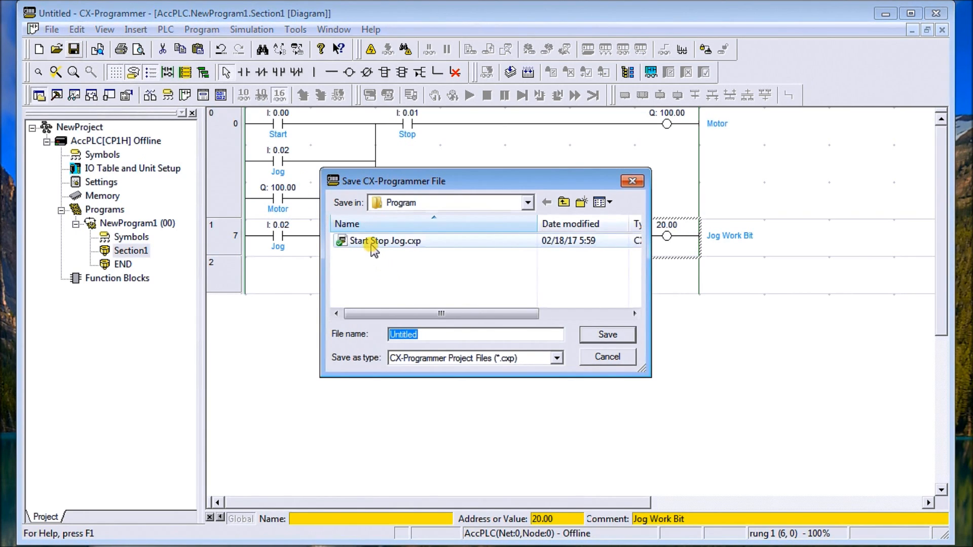
left_click(385, 241)
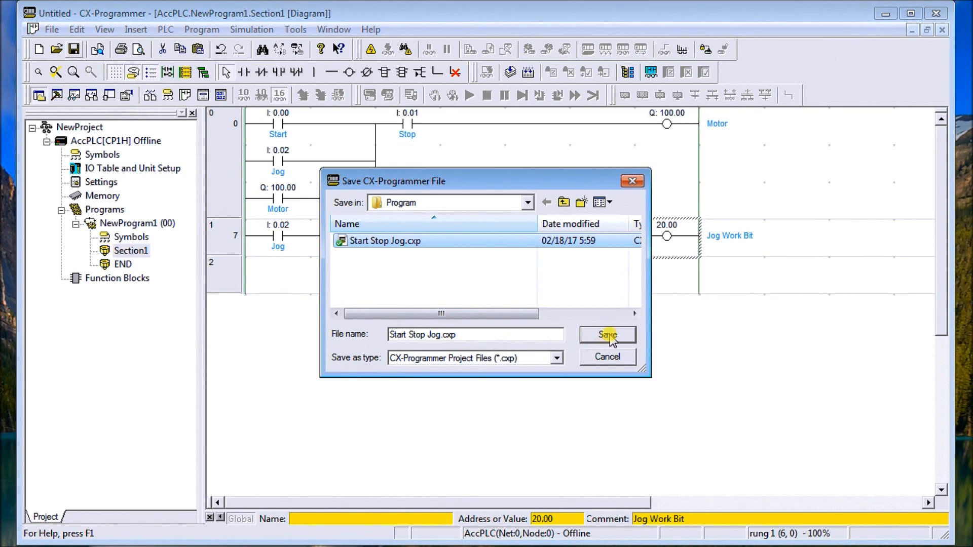
left_click(606, 335)
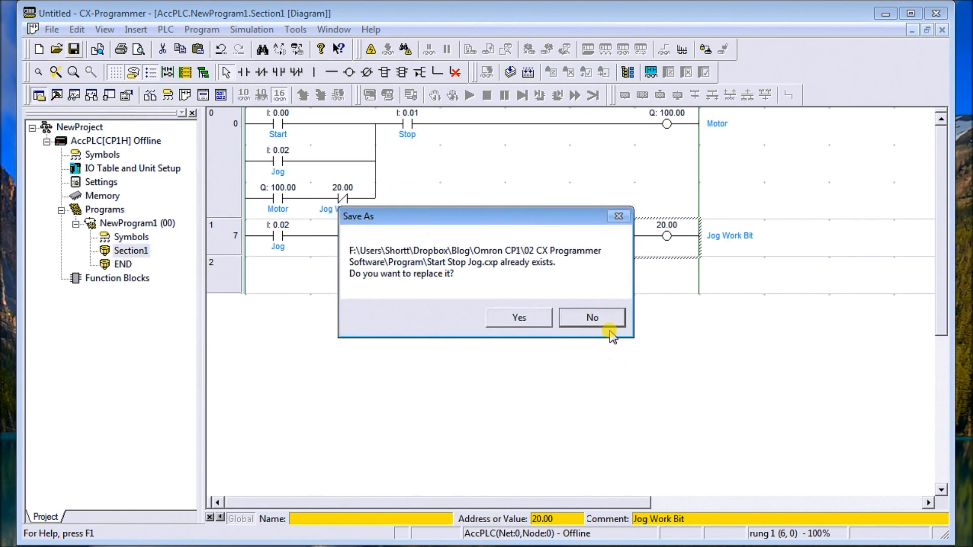
mouse_move(518, 317)
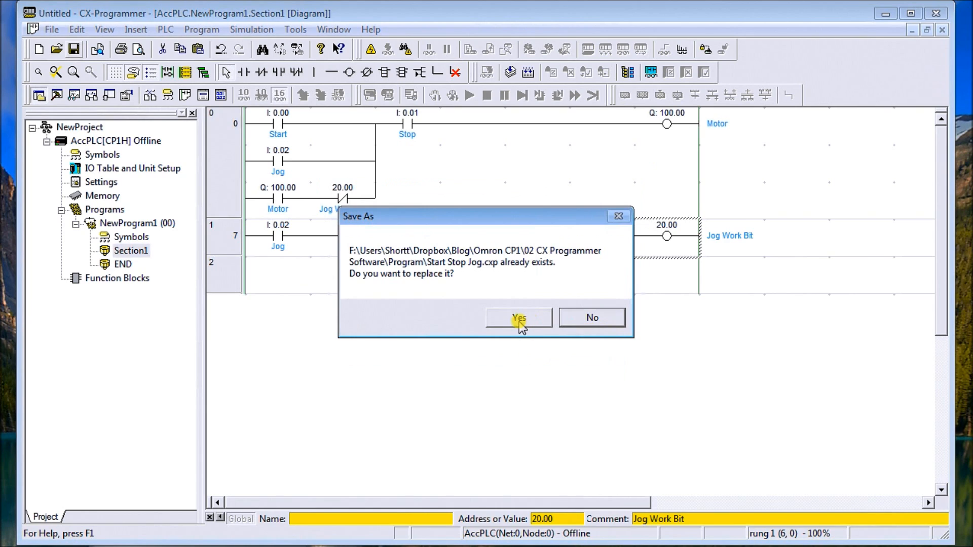
left_click(518, 317)
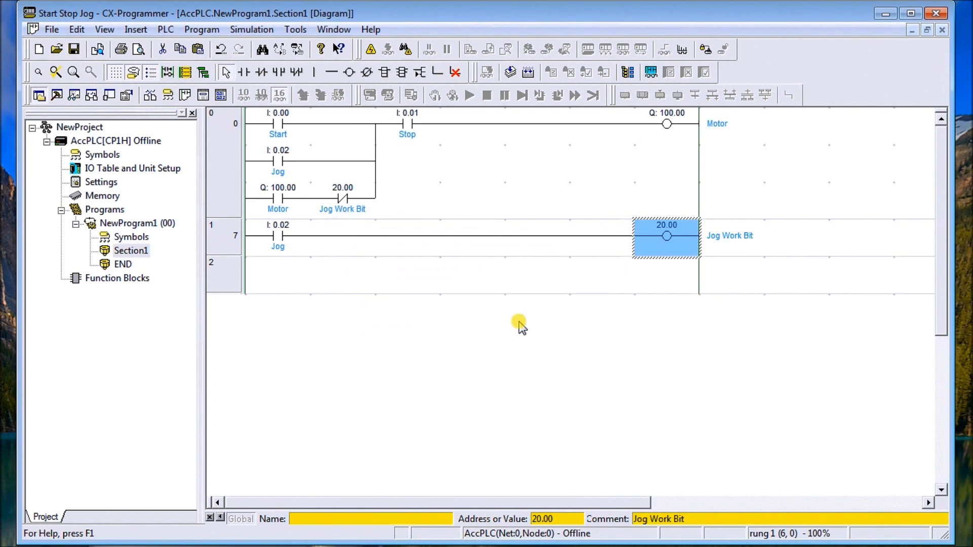
mouse_move(304, 72)
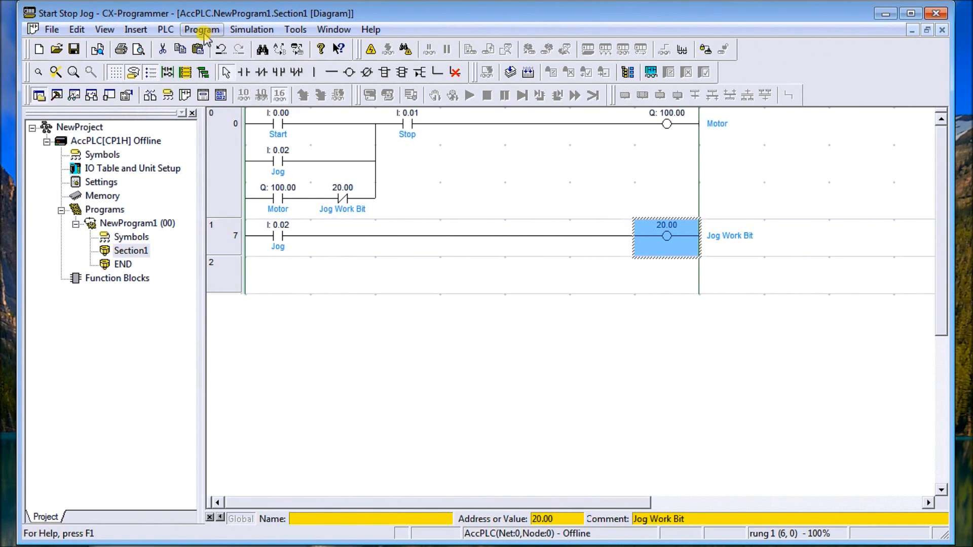
- Compile the program from the Program menu and confirm 0 errors, 0 warnings
left_click(200, 30)
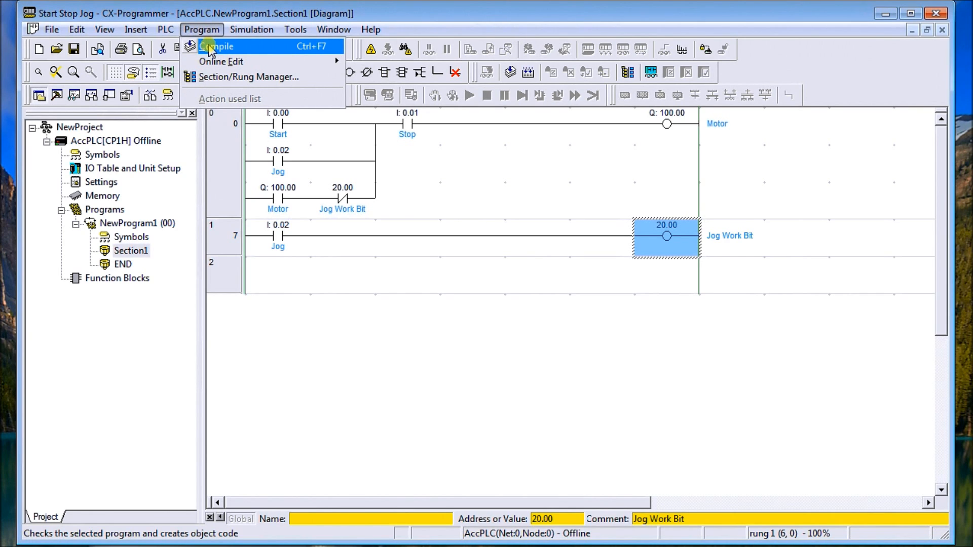
mouse_move(241, 48)
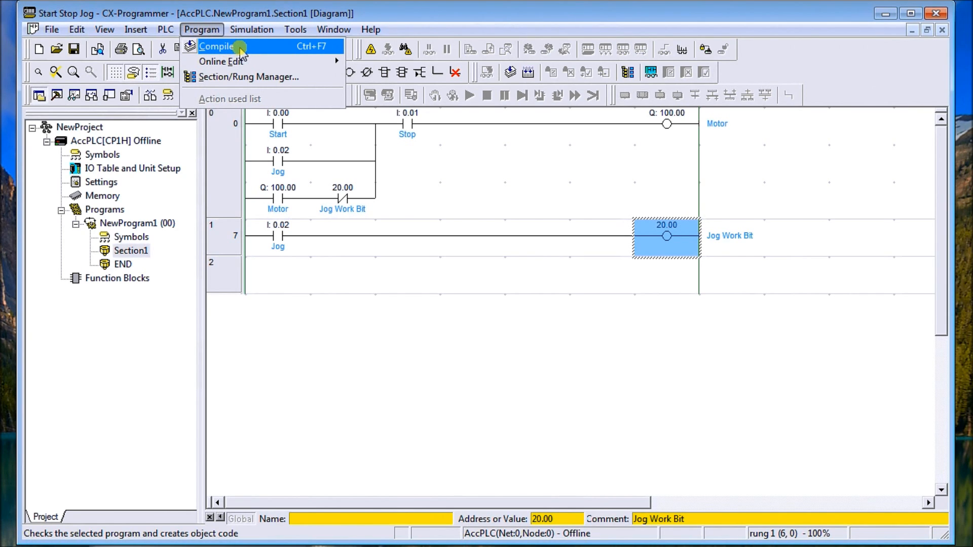
left_click(217, 45)
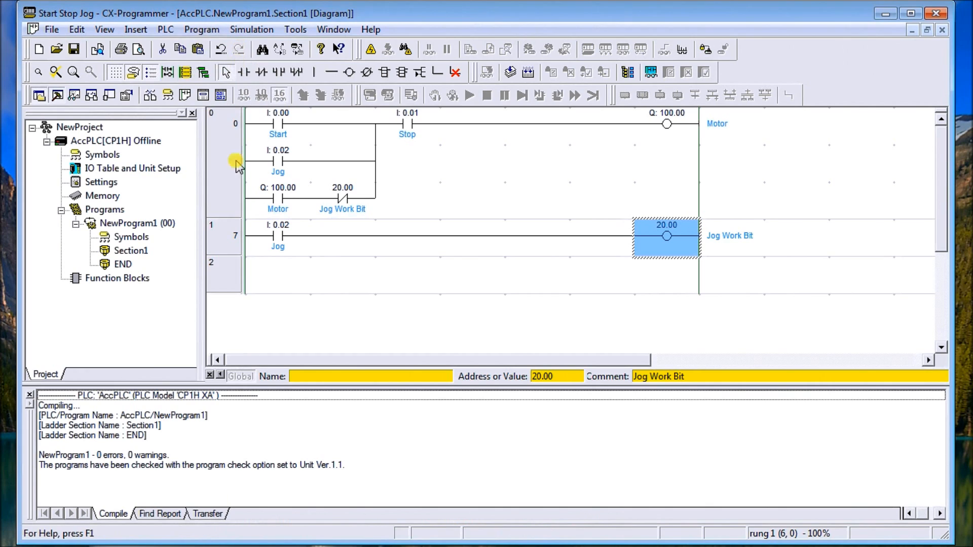
mouse_move(474, 459)
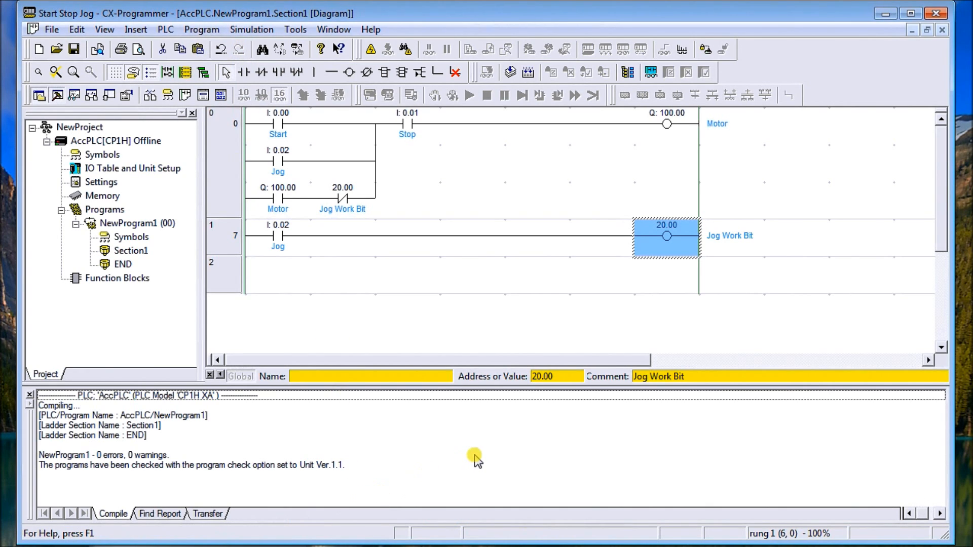
mouse_move(112, 458)
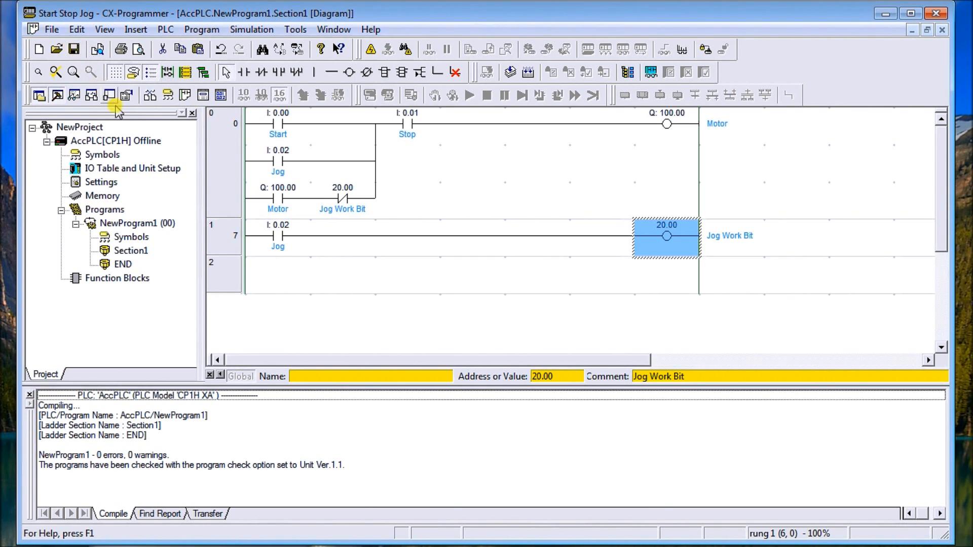
mouse_move(484, 221)
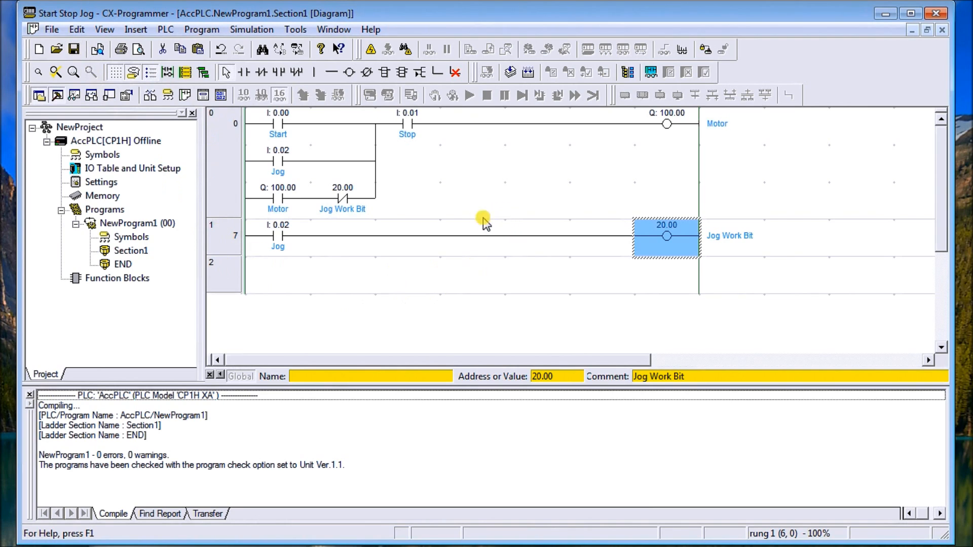
mouse_move(468, 214)
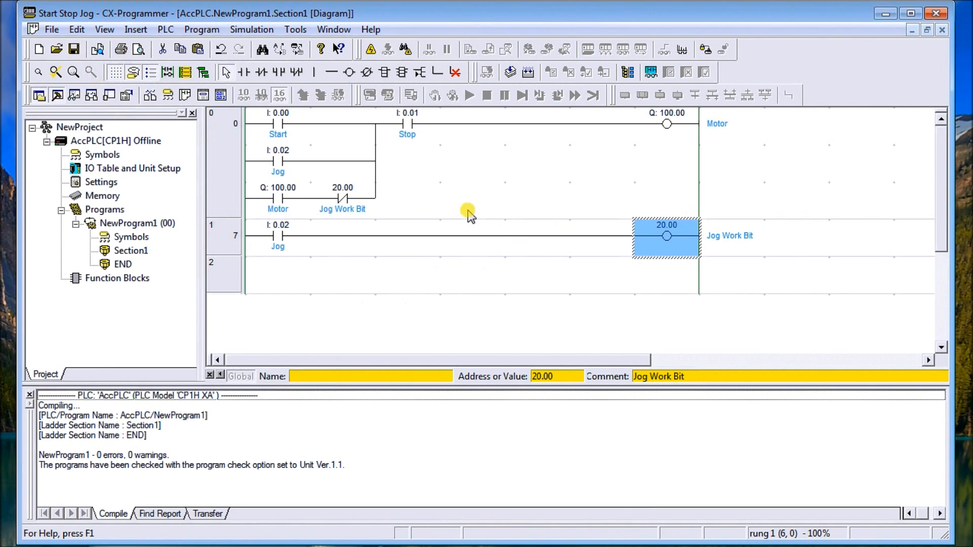